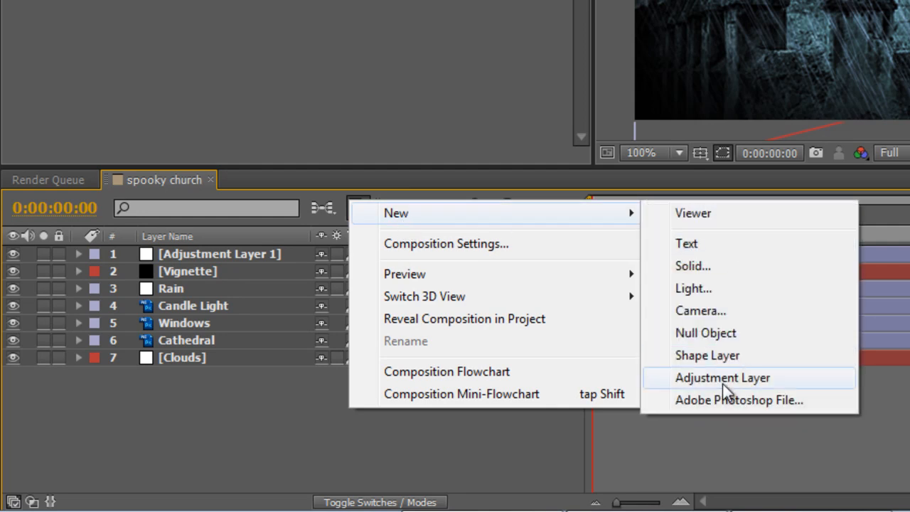
- Create a new adjustment layer named Lightning and apply the Levels effect to it
click(723, 379)
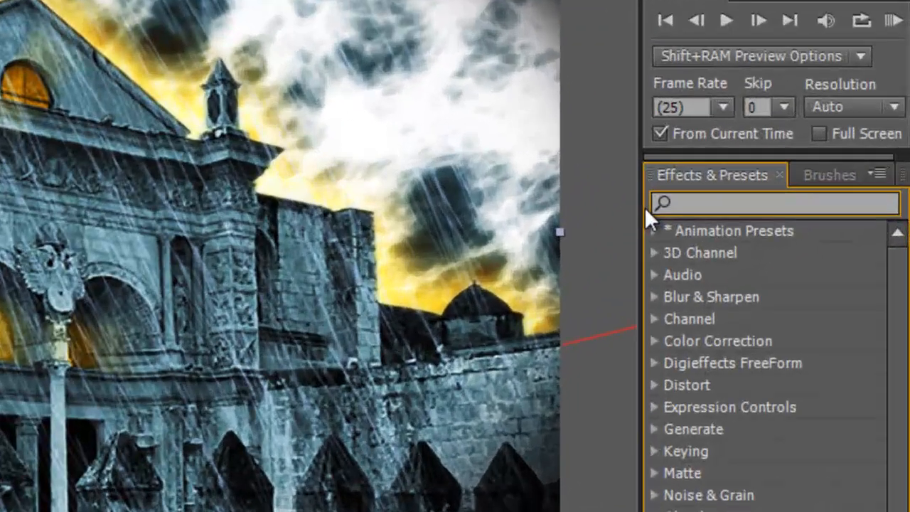
text(levels)
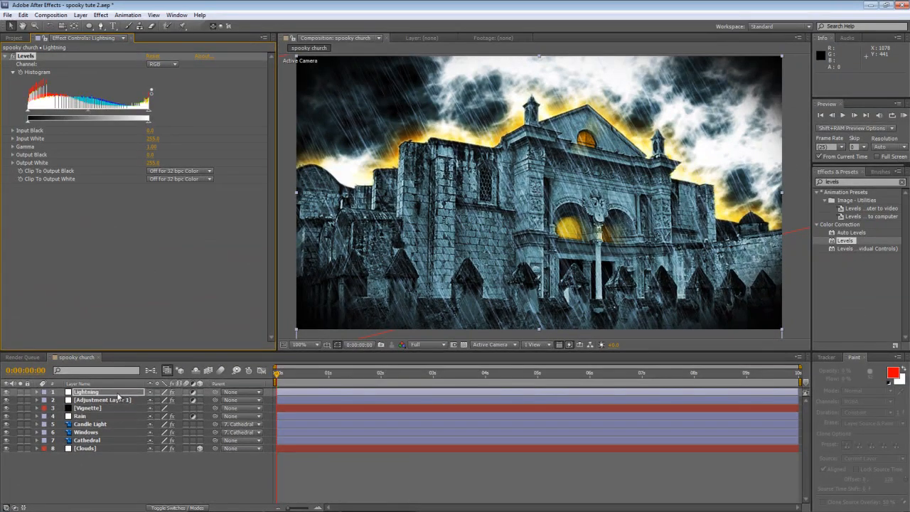
click(381, 373)
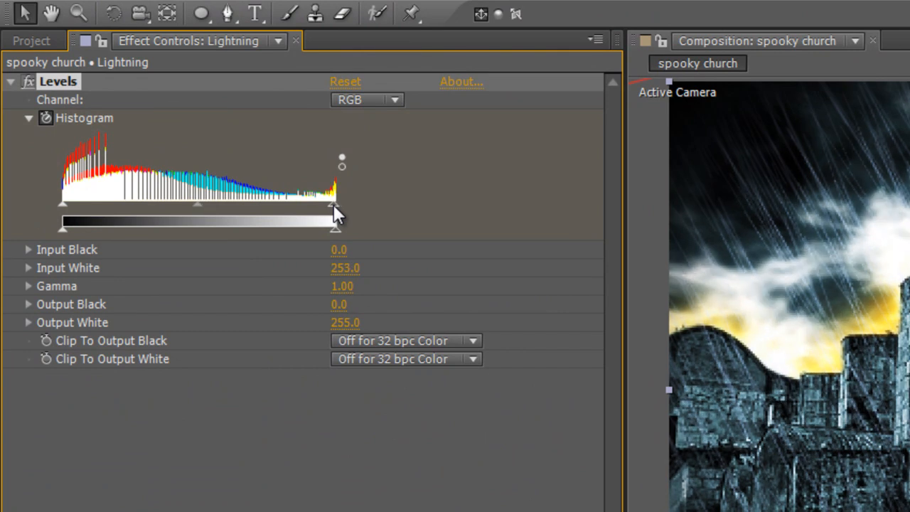
- Pull Levels Input White down to blow out the scene and enable the Histogram stopwatch
drag(334, 205, 85, 205)
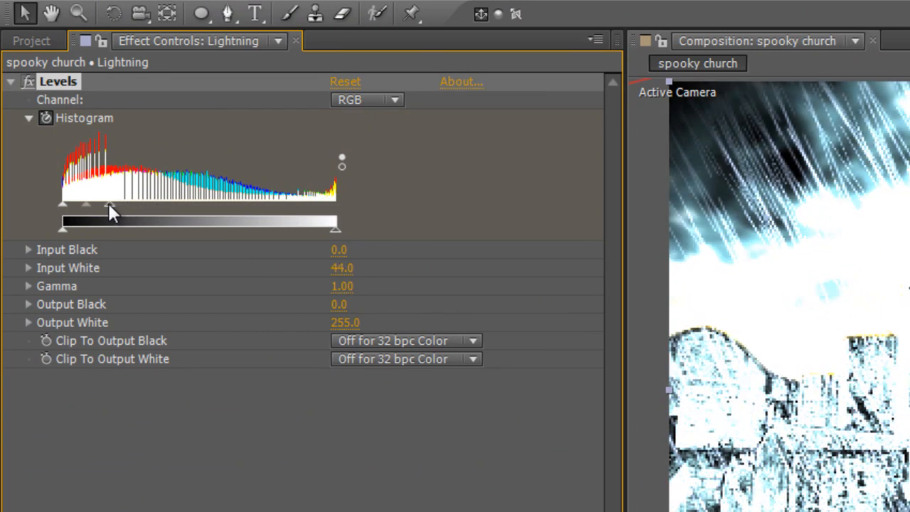
drag(108, 205, 97, 205)
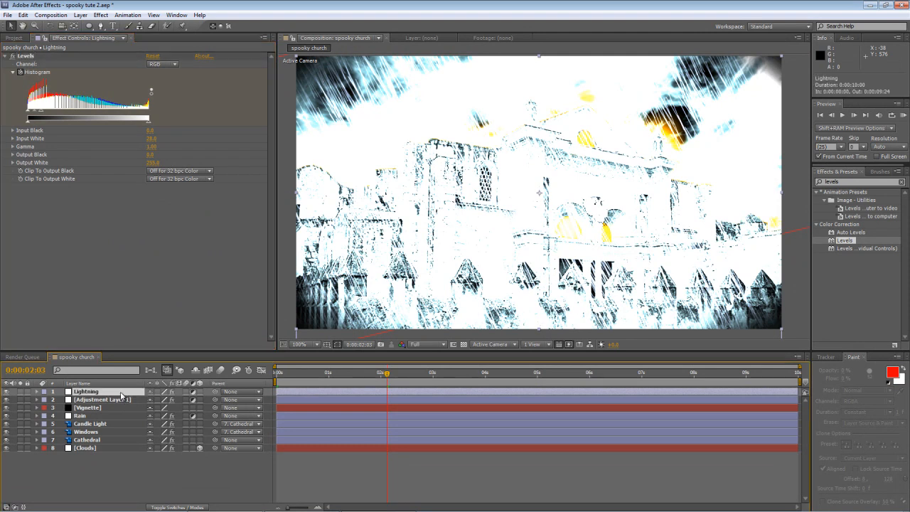
click(26, 391)
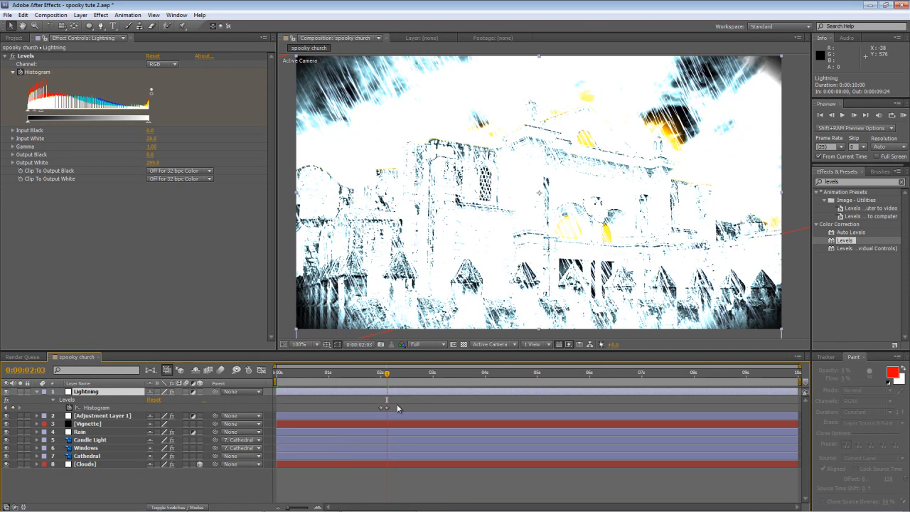
- Move the playhead around two seconds and add further Levels keyframes for the flash
drag(387, 372, 407, 373)
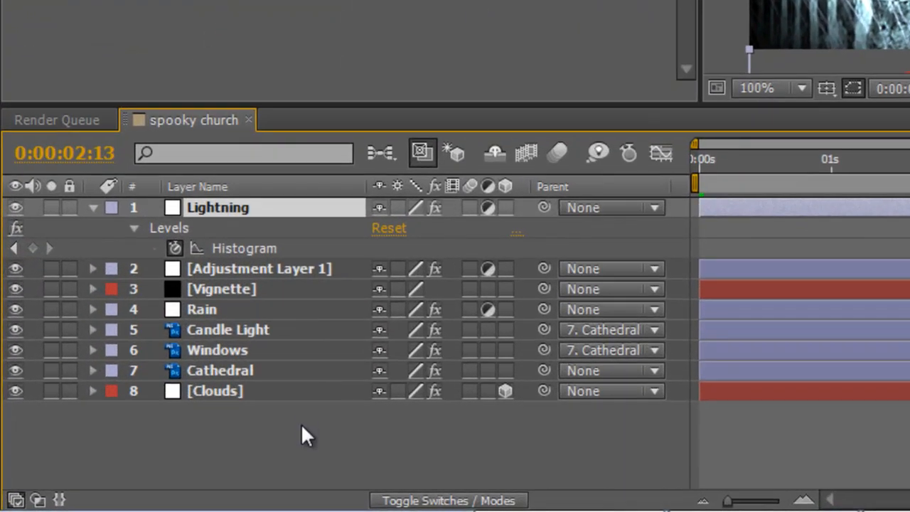
mouse_move(40, 259)
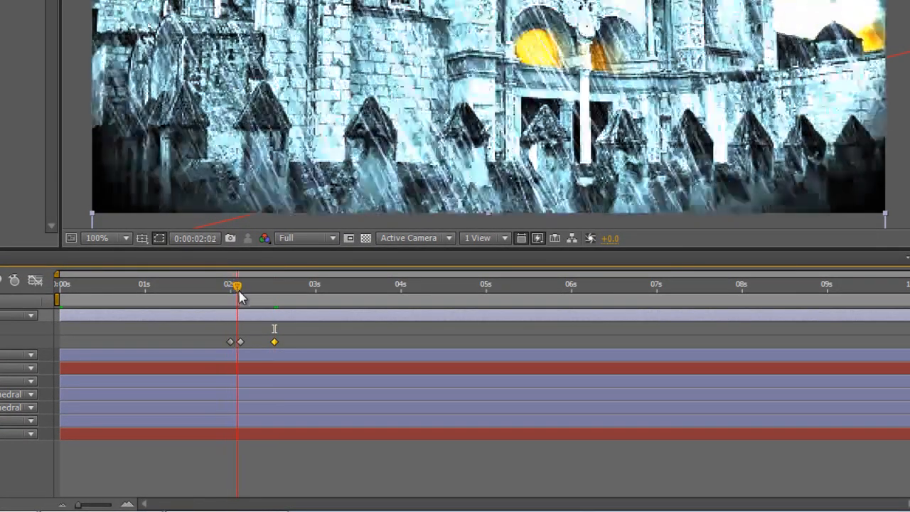
drag(239, 292, 276, 292)
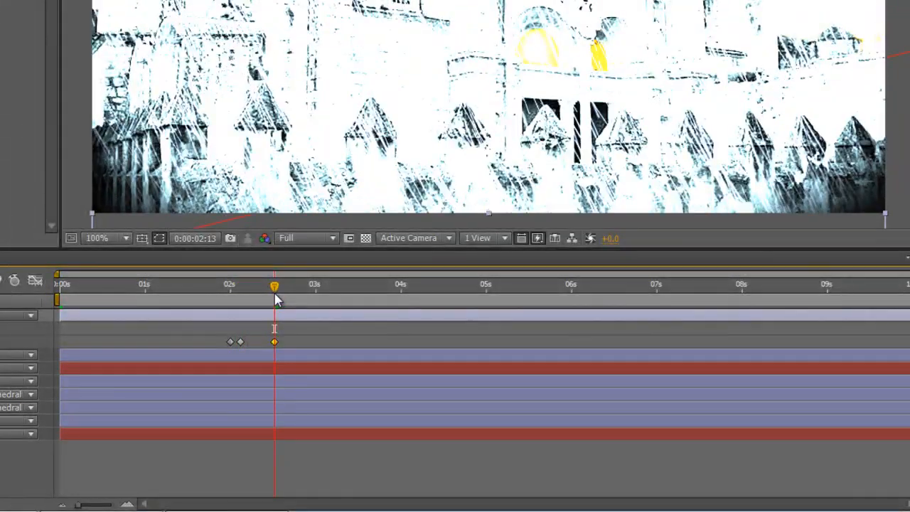
mouse_move(273, 297)
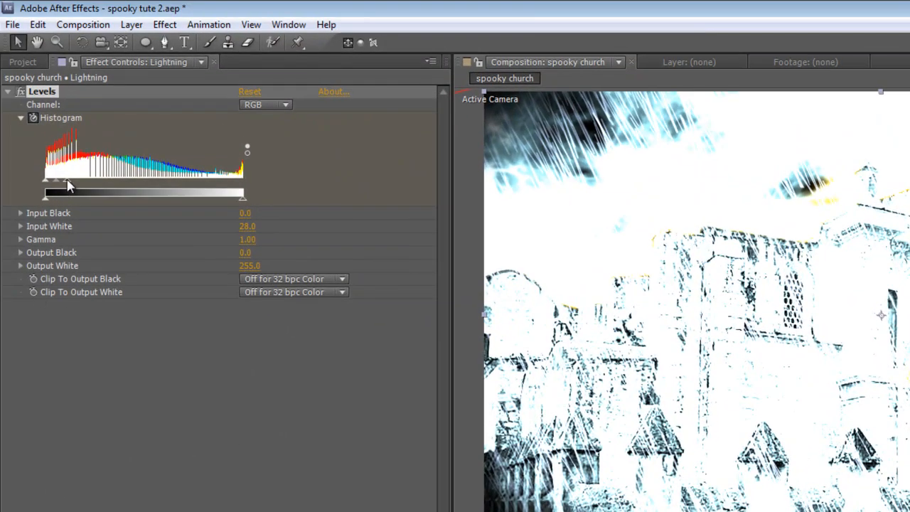
drag(64, 180, 245, 179)
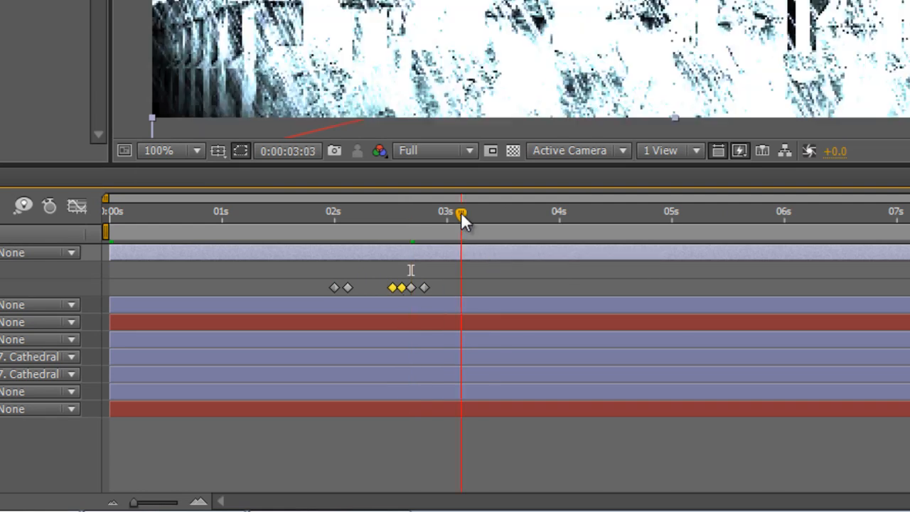
- Add flicker keyframes between 2 and 3 seconds and a second flash cluster near six seconds
drag(460, 215, 447, 215)
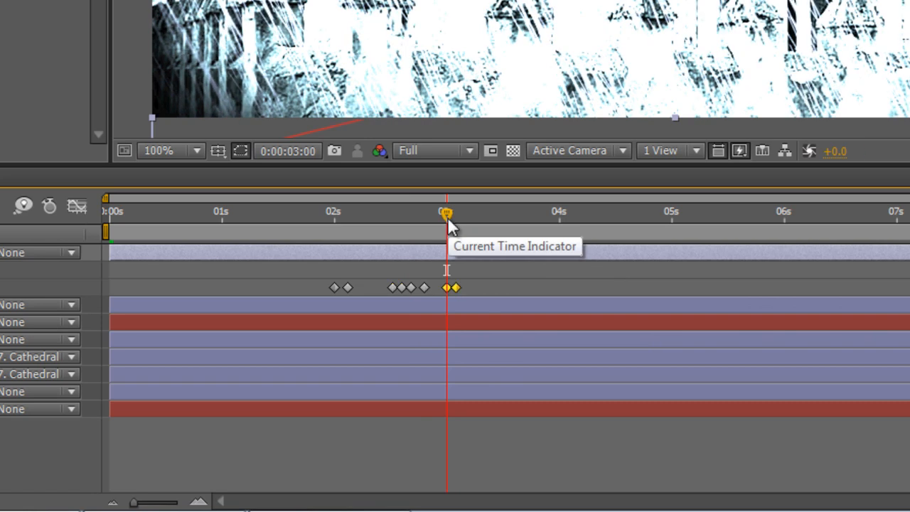
drag(447, 214, 352, 213)
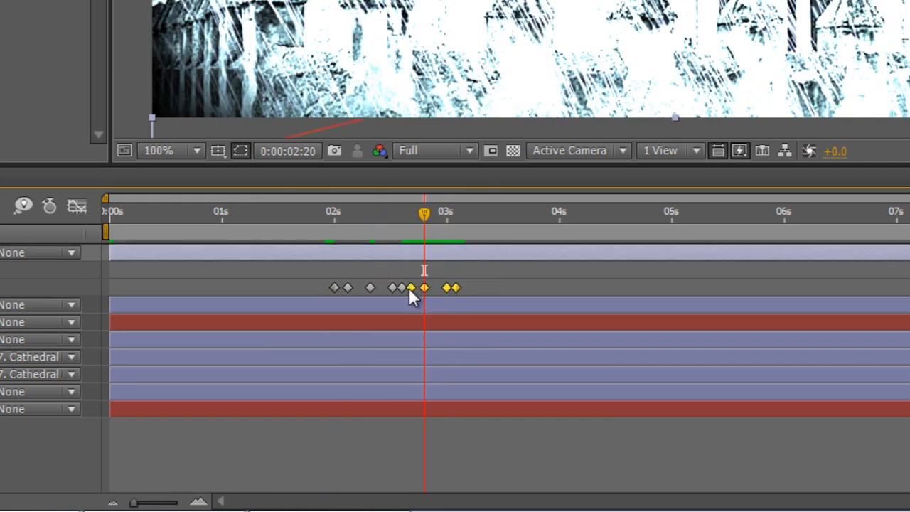
mouse_move(411, 290)
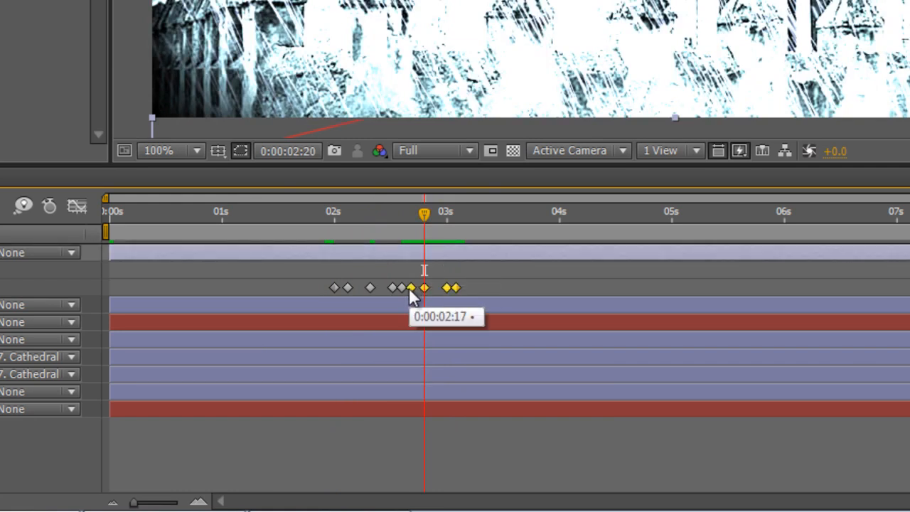
mouse_move(818, 284)
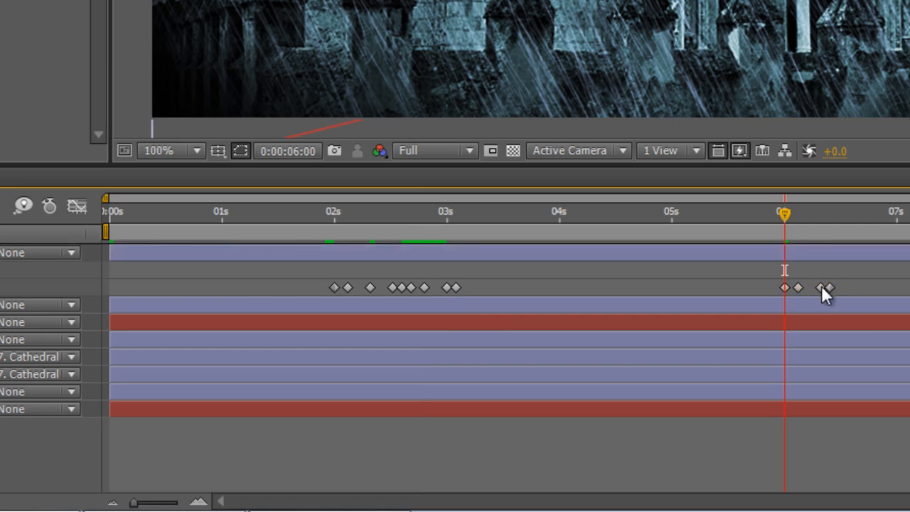
click(816, 287)
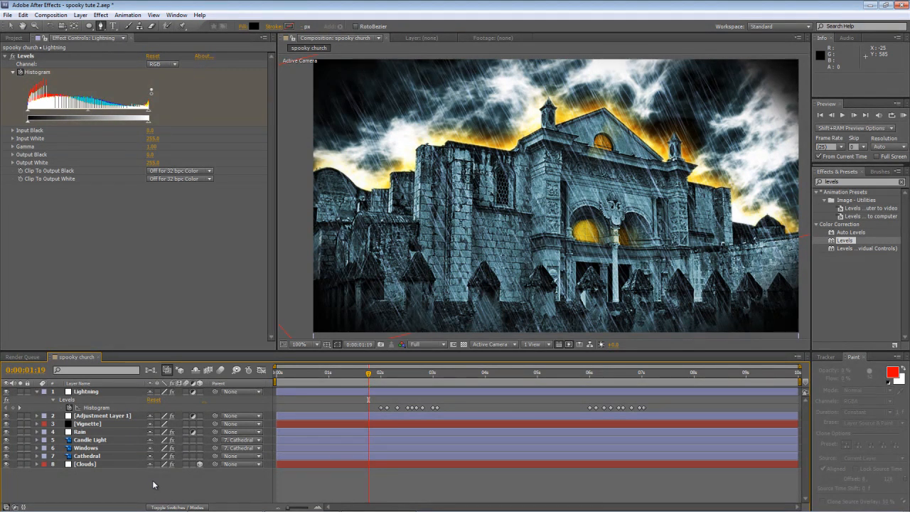
mouse_move(84, 458)
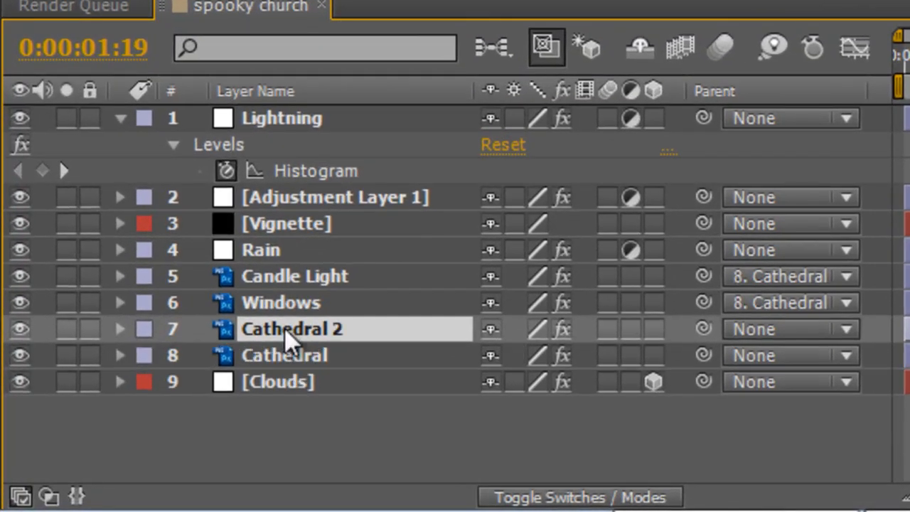
- Select the duplicated Cathedral 2 layer, solo it and expand its properties
click(65, 329)
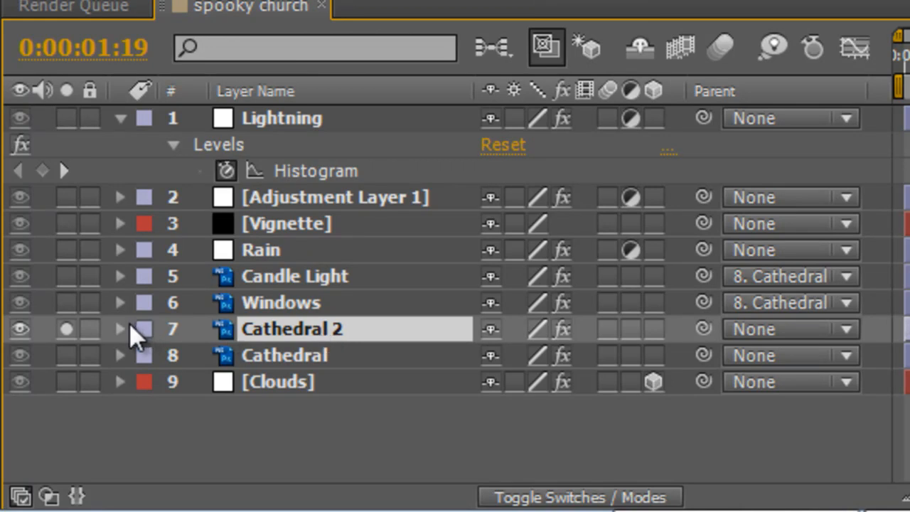
click(120, 328)
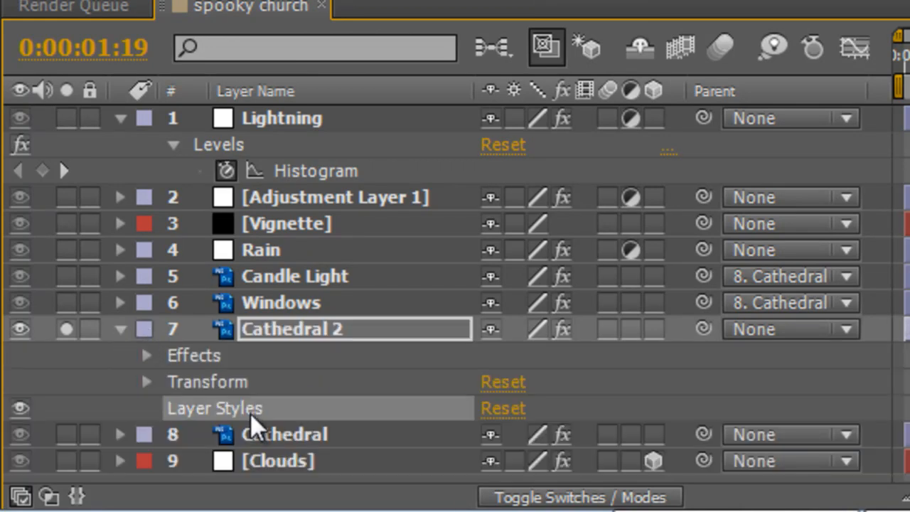
click(120, 330)
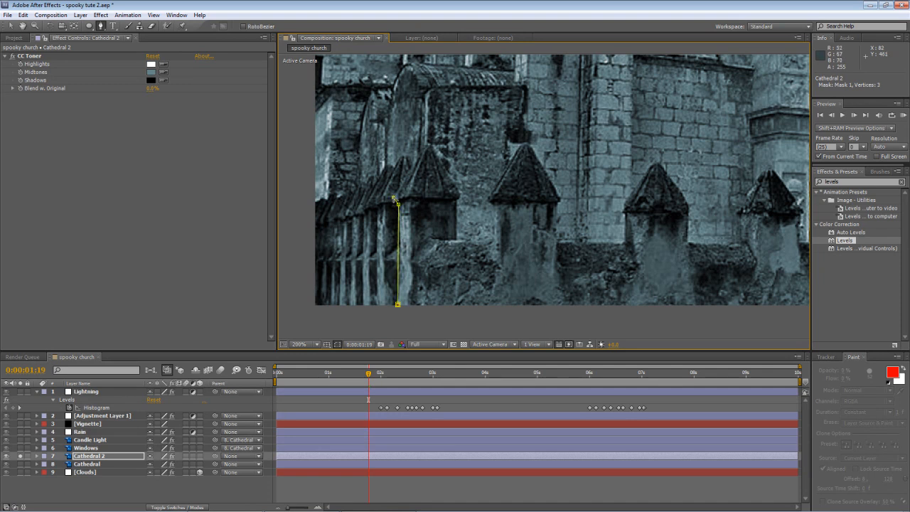
- Place Pen tool mask points along the foreground wall and over its spires on Cathedral 2
click(433, 146)
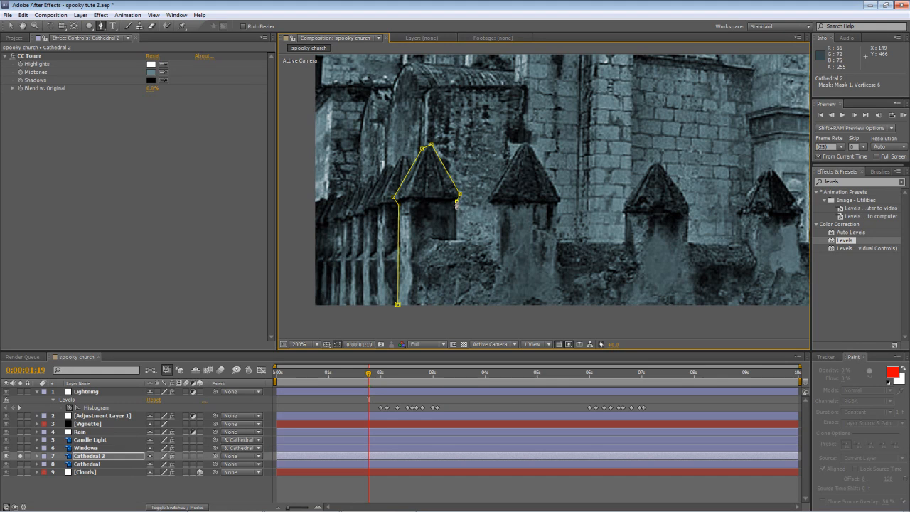
drag(458, 207, 458, 239)
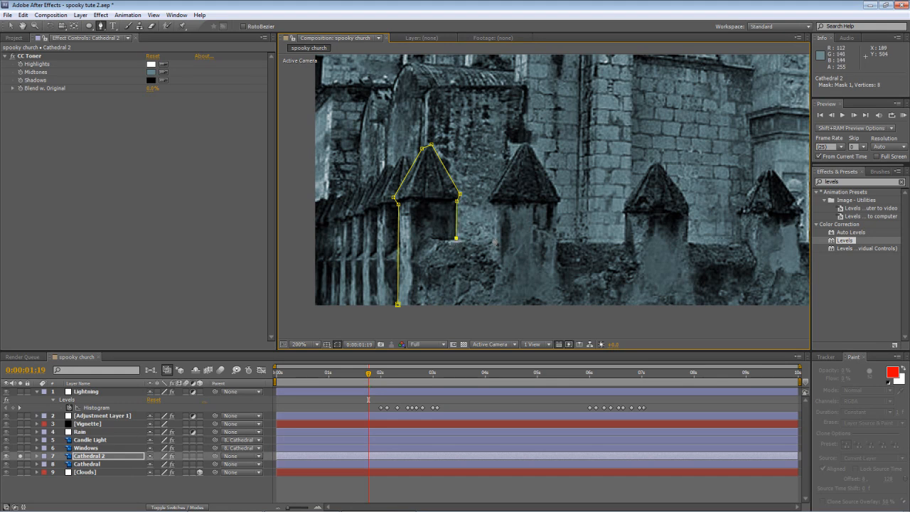
click(491, 206)
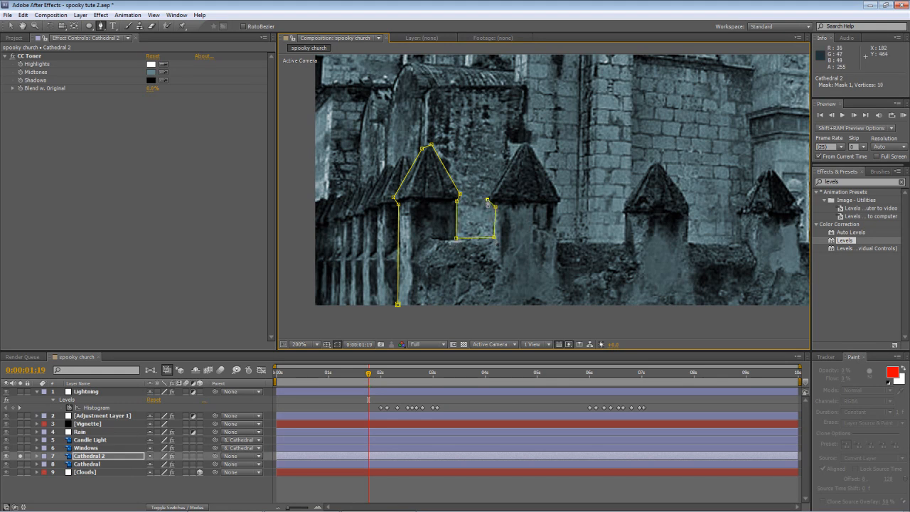
click(519, 149)
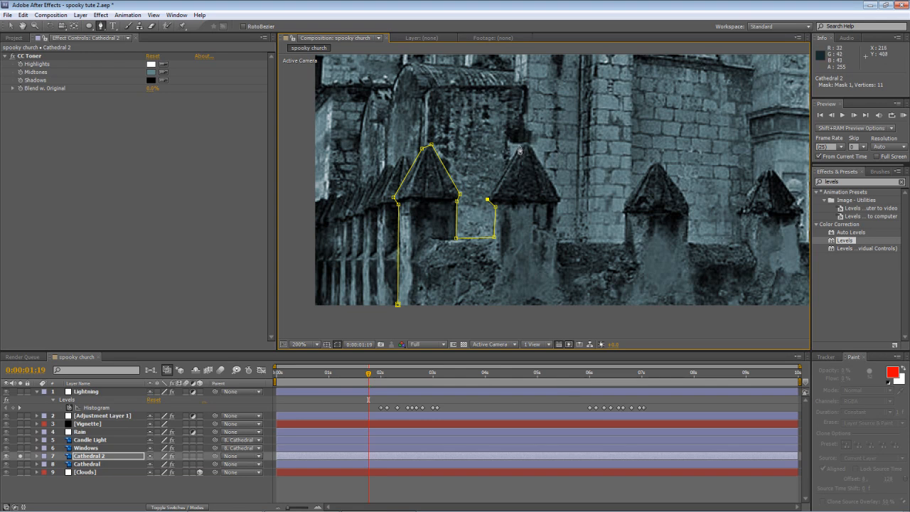
click(525, 145)
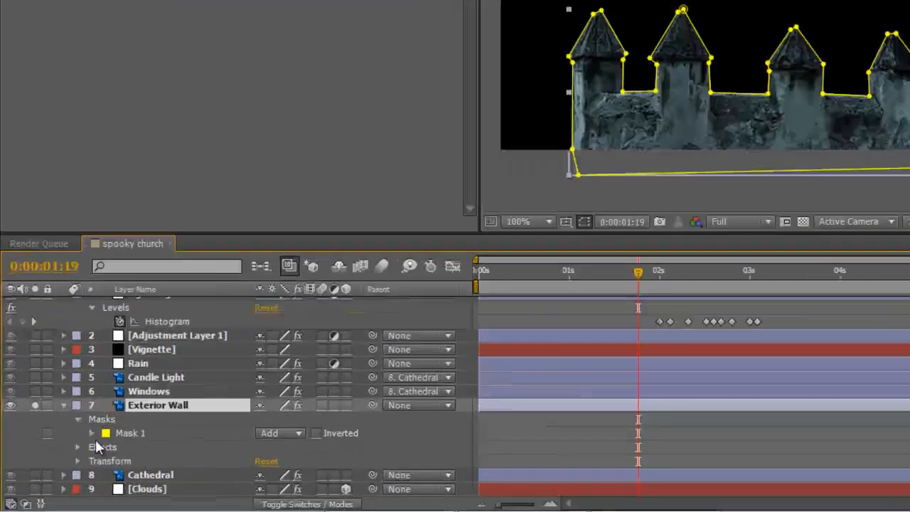
- Adjust Mask 1 on Exterior Wall so only the spiky foreground wall remains
click(92, 432)
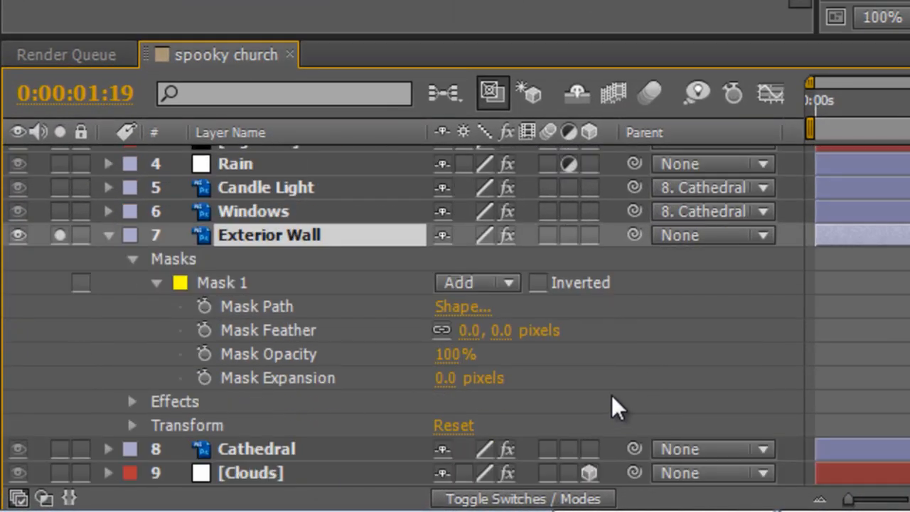
mouse_move(467, 363)
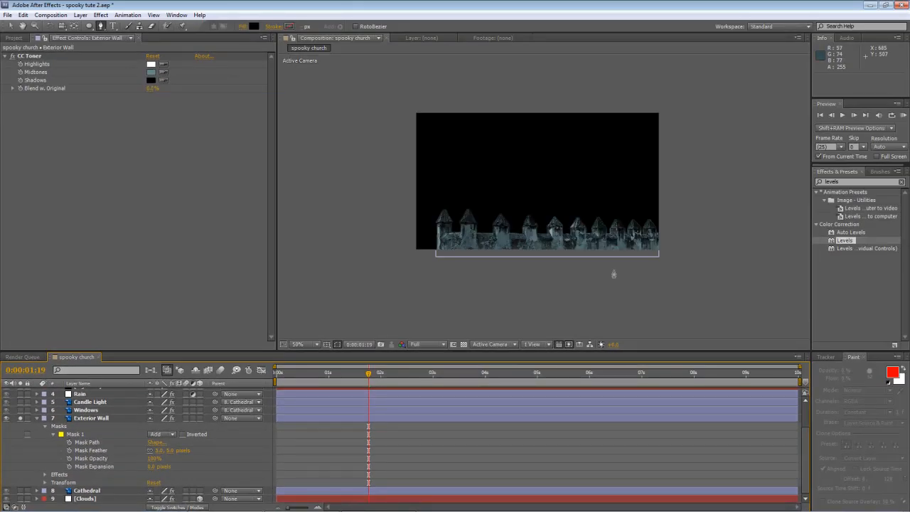
click(299, 344)
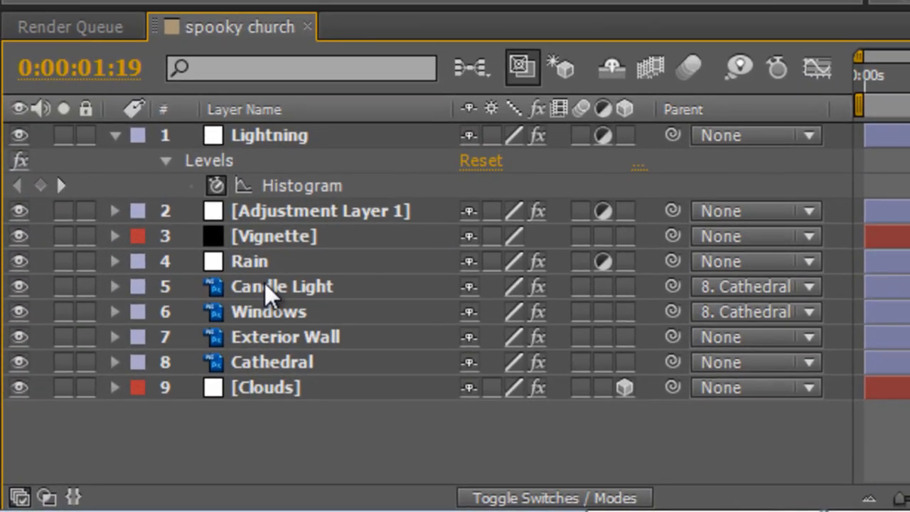
- Select Candle Light through Cathedral and switch the four layers to 3D
click(282, 286)
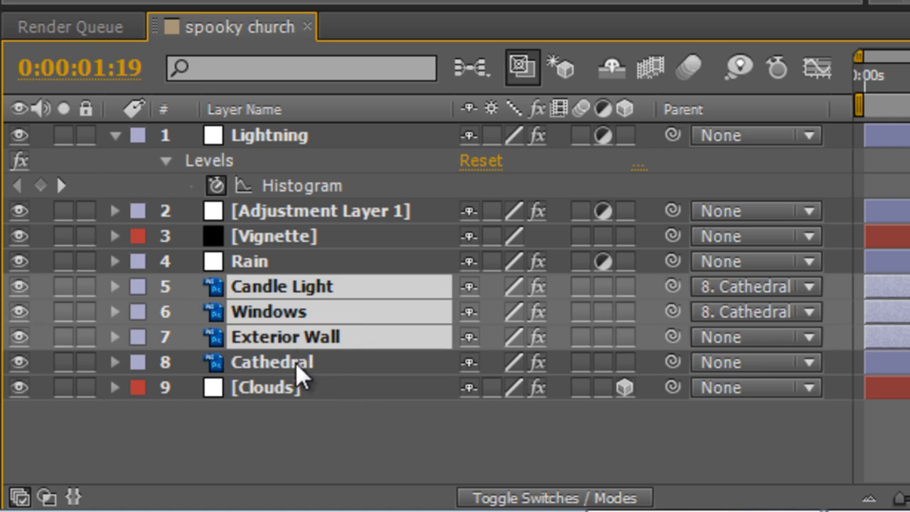
click(270, 363)
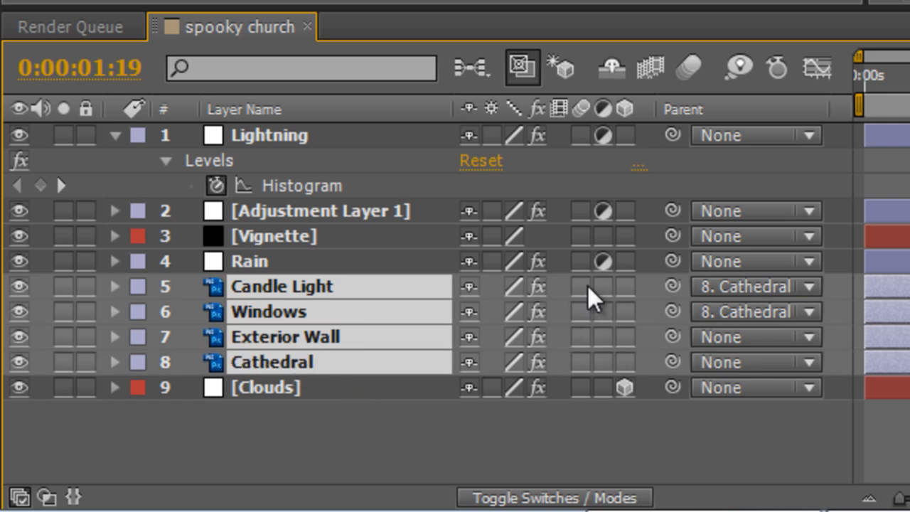
click(623, 287)
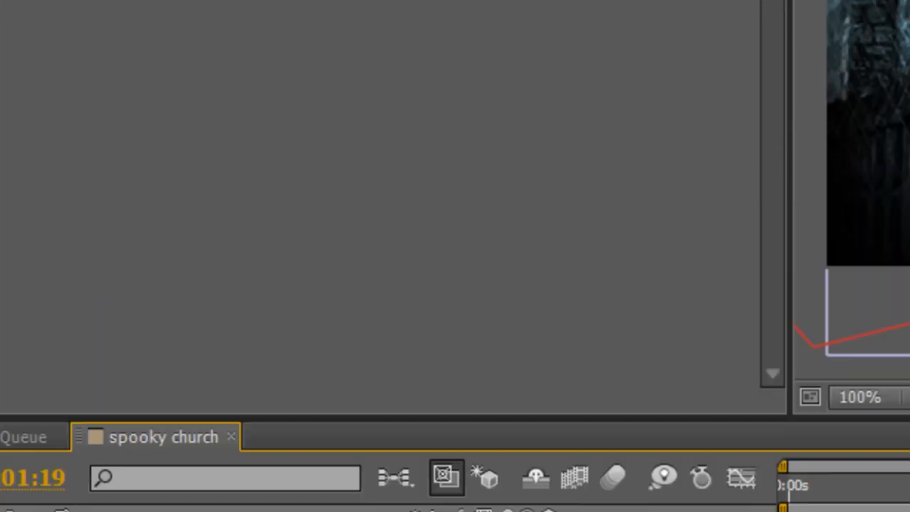
- Add a new 50mm two-node Camera 1 to the composition and confirm it
click(48, 47)
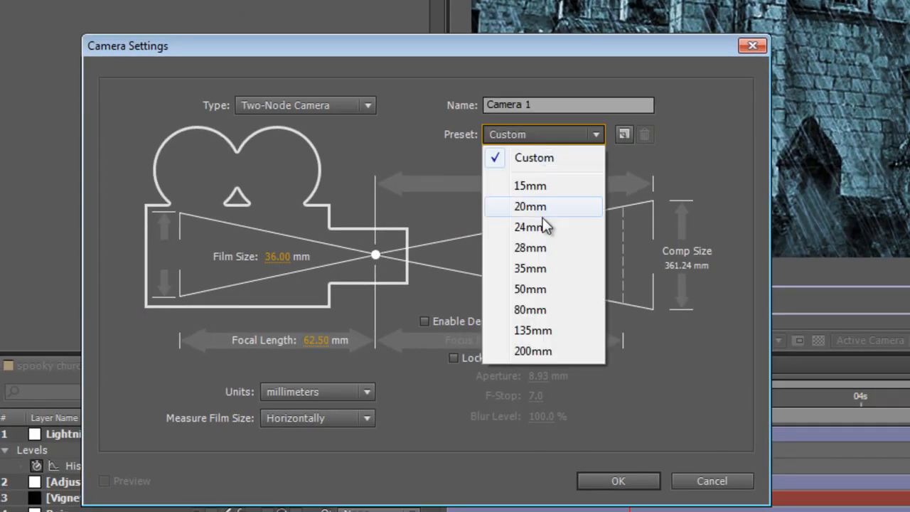
click(529, 289)
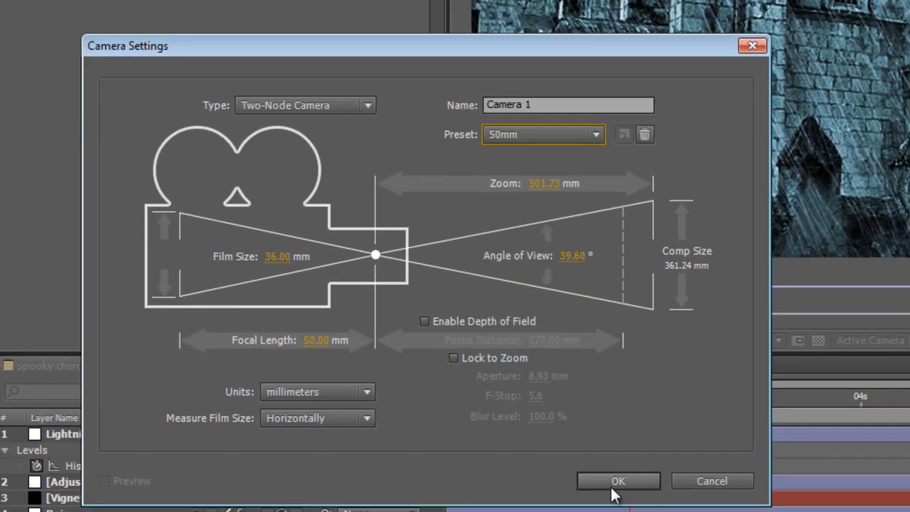
click(617, 481)
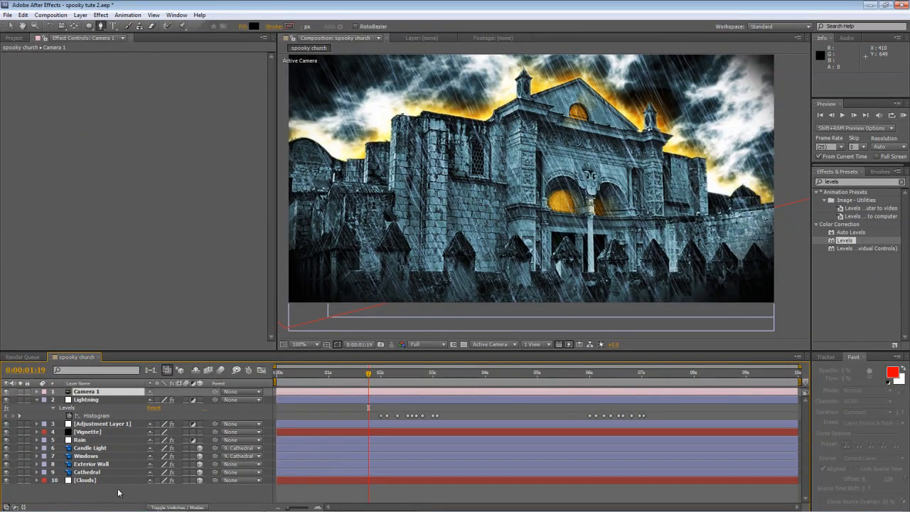
click(91, 464)
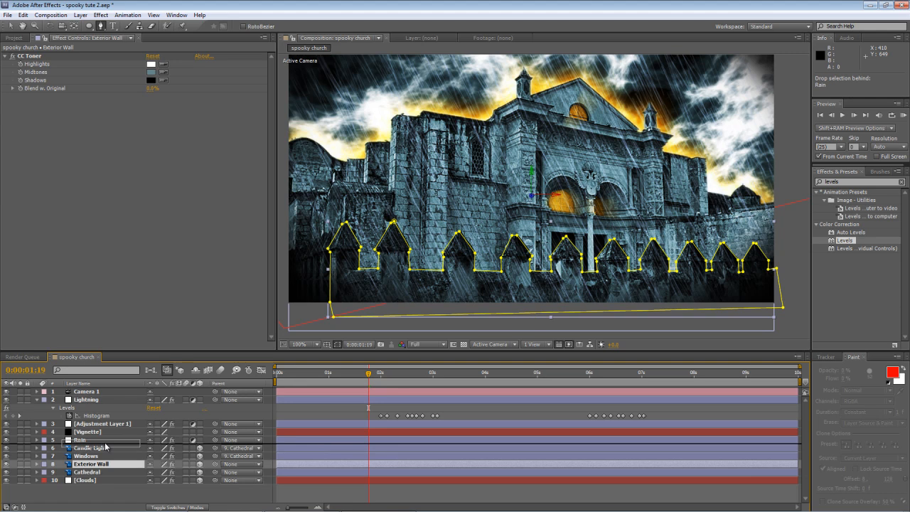
- Move Exterior Wall above Candle Light and push it toward the camera at 115% scale
drag(91, 464, 91, 447)
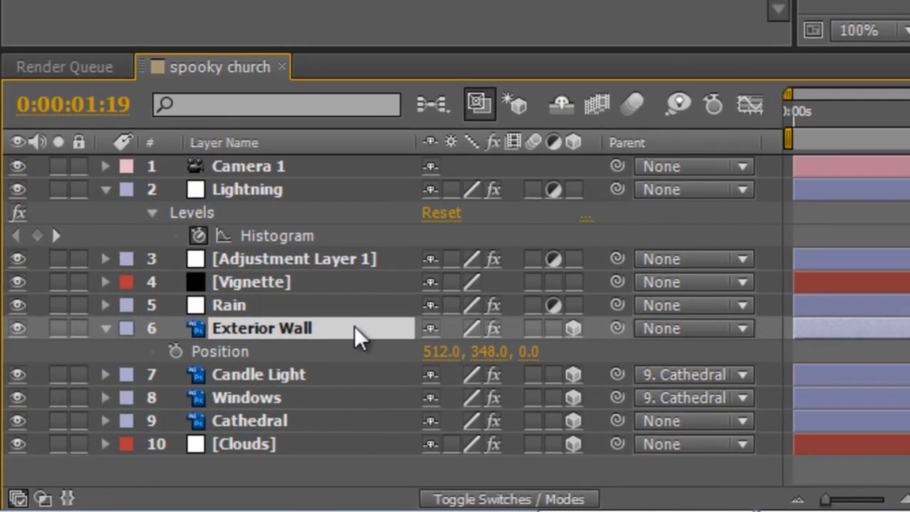
mouse_move(529, 362)
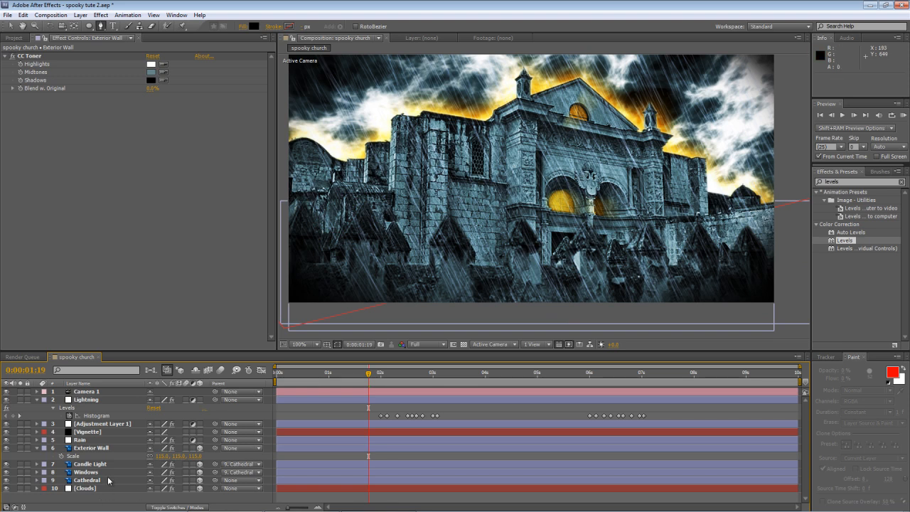
click(87, 480)
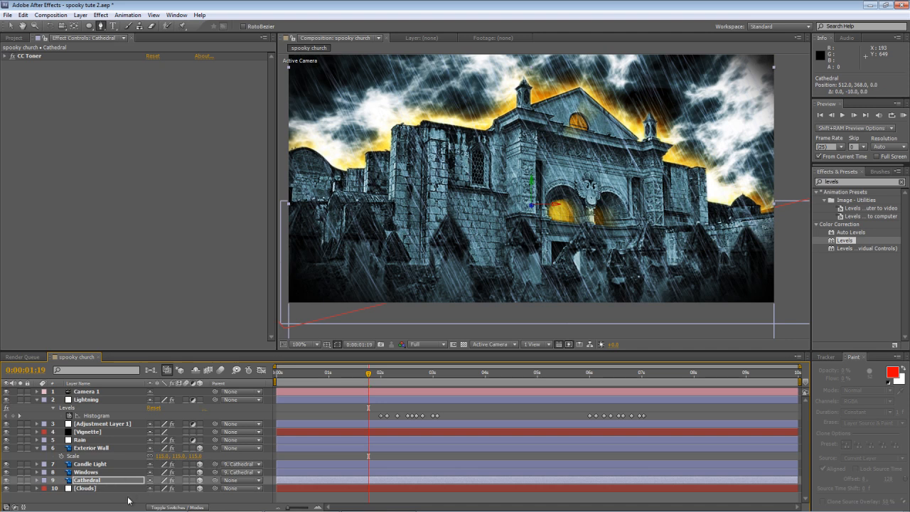
click(91, 448)
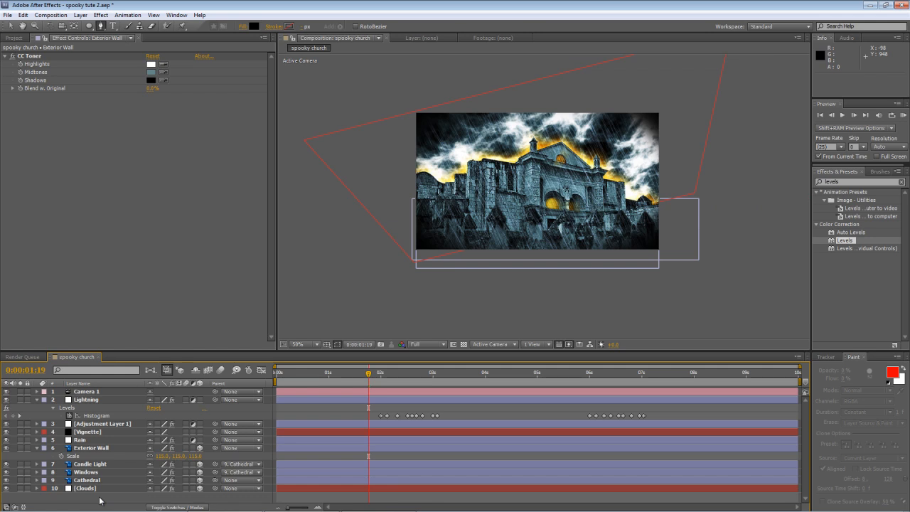
mouse_move(102, 398)
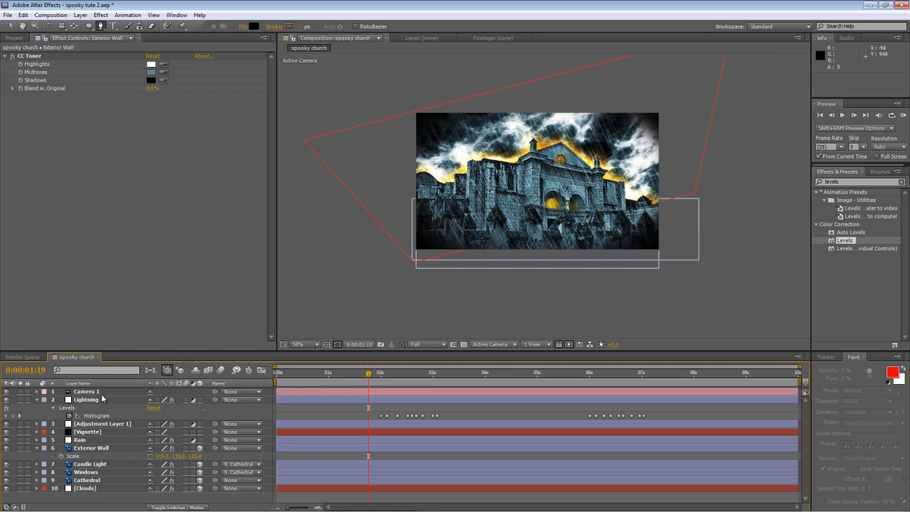
- Select Camera 1 and reposition it to check the parallax on the 3D church layers
click(86, 391)
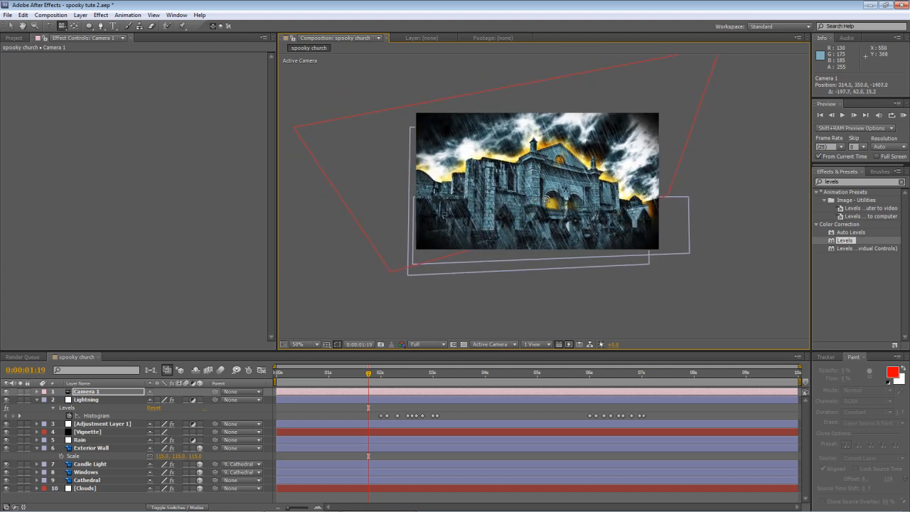
click(296, 344)
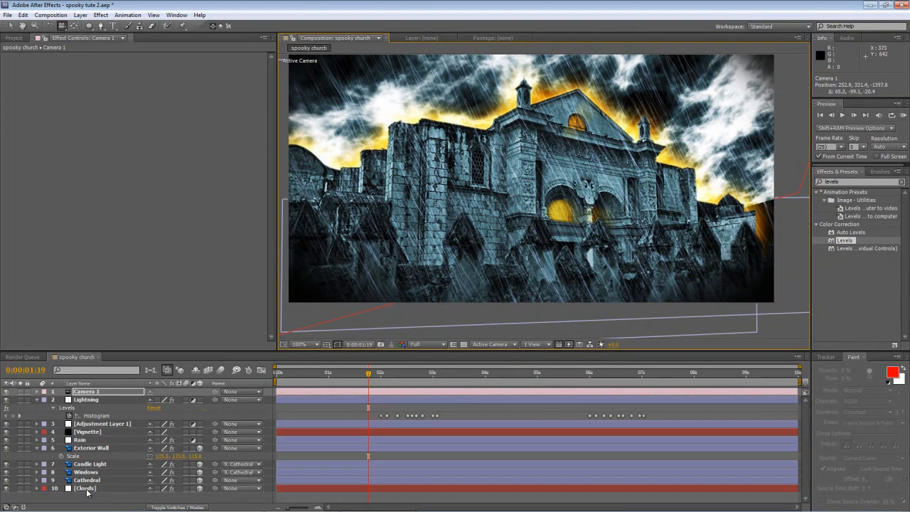
click(85, 488)
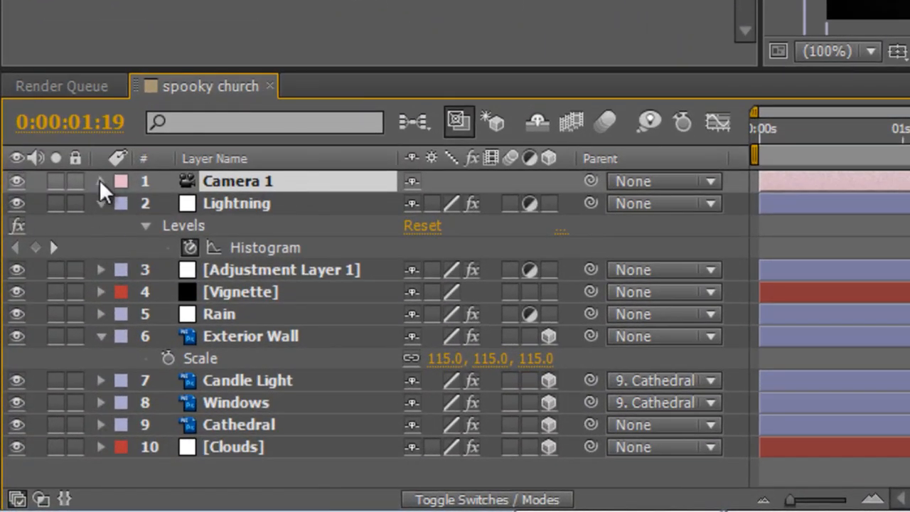
- Reveal Camera 1's Camera Options and set a starting Zoom keyframe at 0 seconds
click(101, 180)
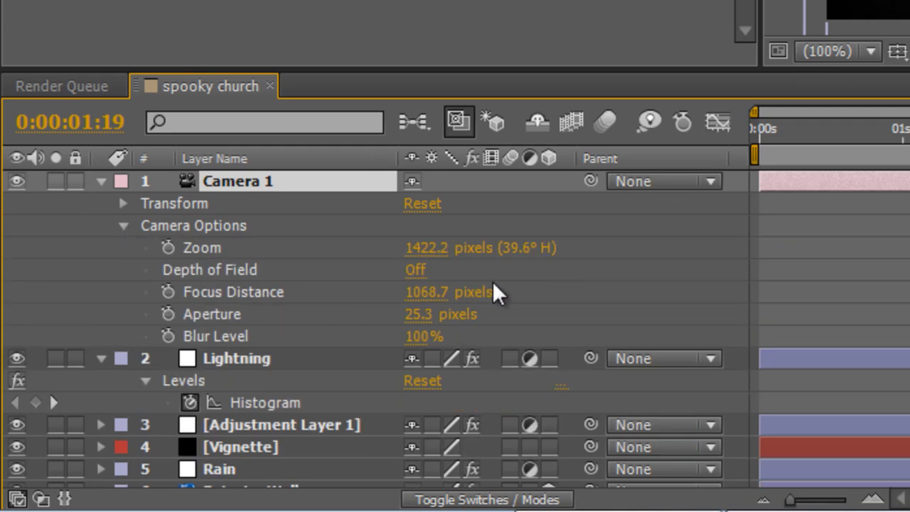
click(168, 247)
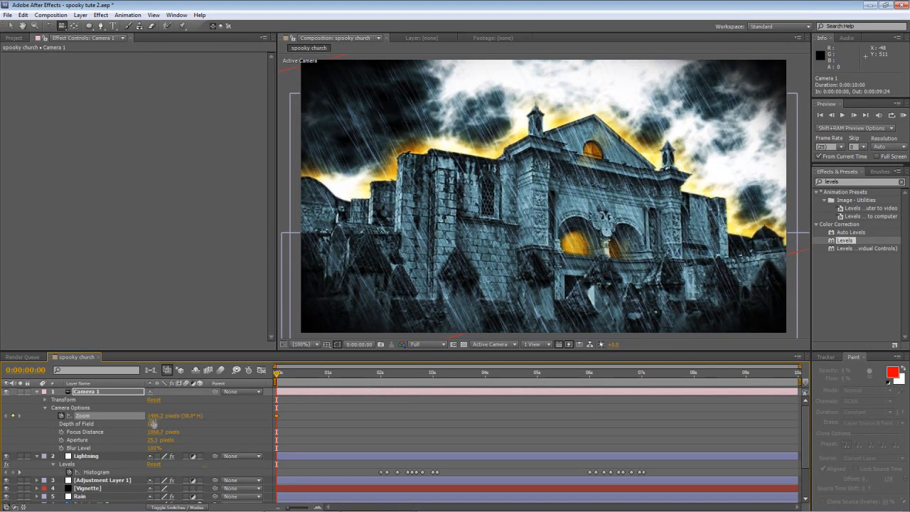
double_click(159, 415)
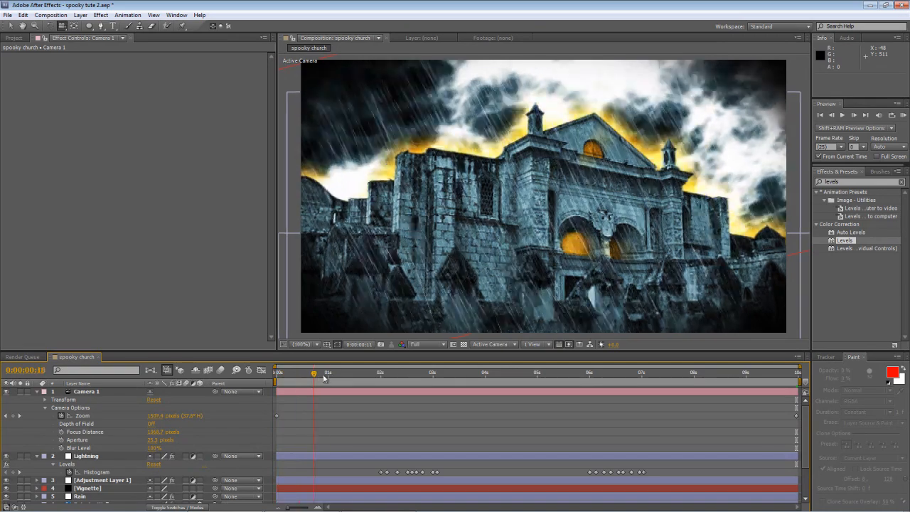
- Move to the end of the timeline and increase Zoom for a slow push-in
click(590, 372)
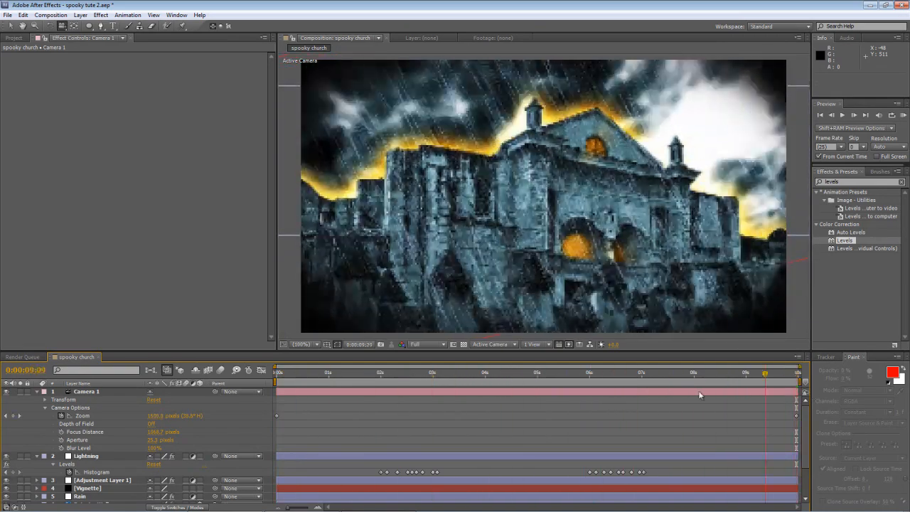
click(276, 373)
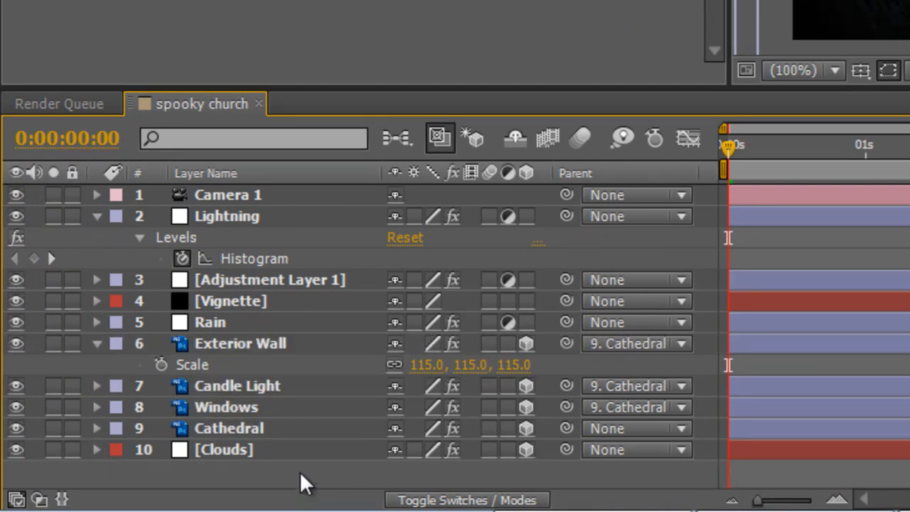
mouse_move(268, 441)
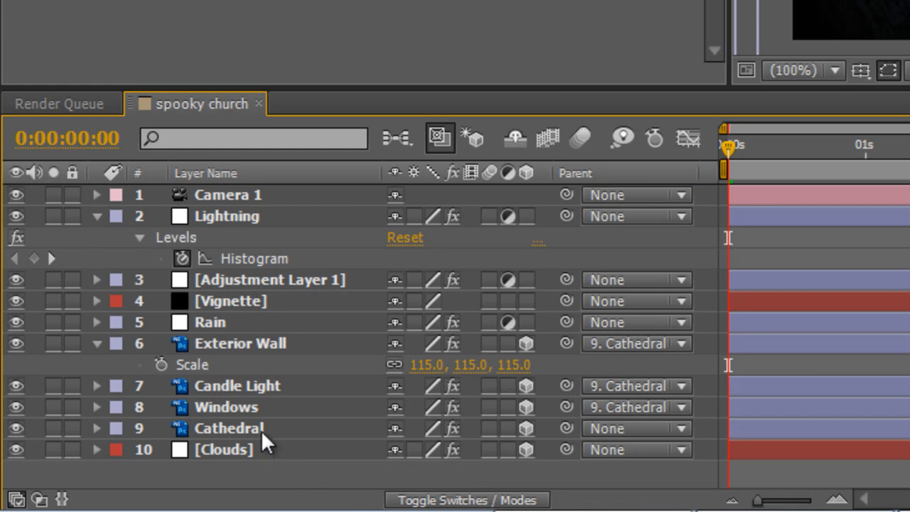
- Keyframe the Cathedral layer's Y Rotation at 15° to start its turn
double_click(229, 429)
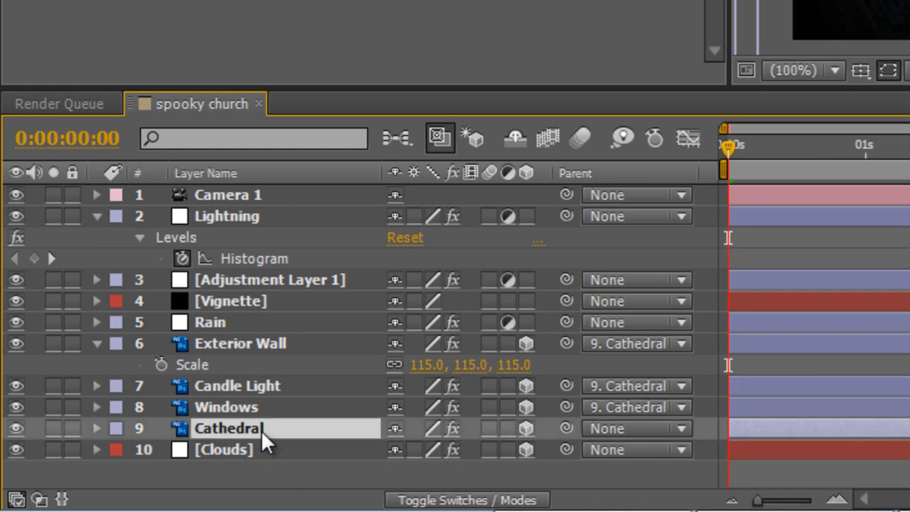
click(97, 428)
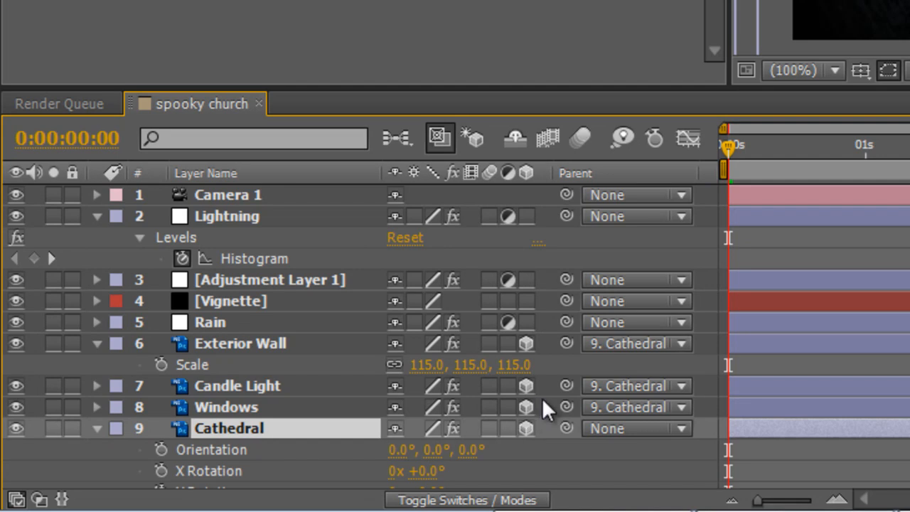
scroll(down, 3)
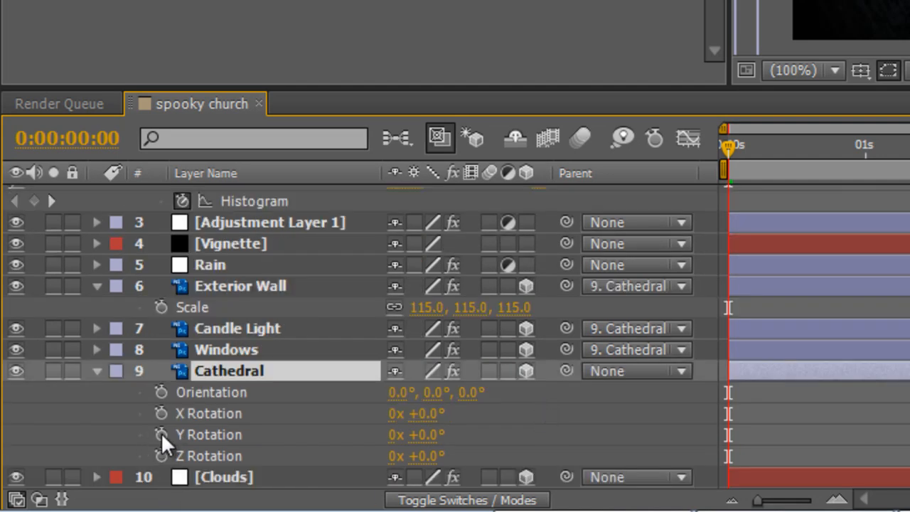
click(161, 435)
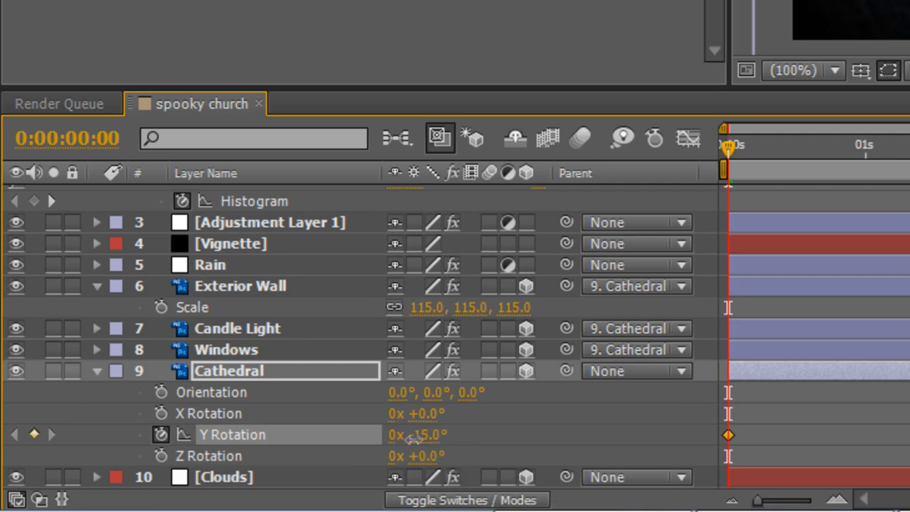
drag(441, 436, 415, 436)
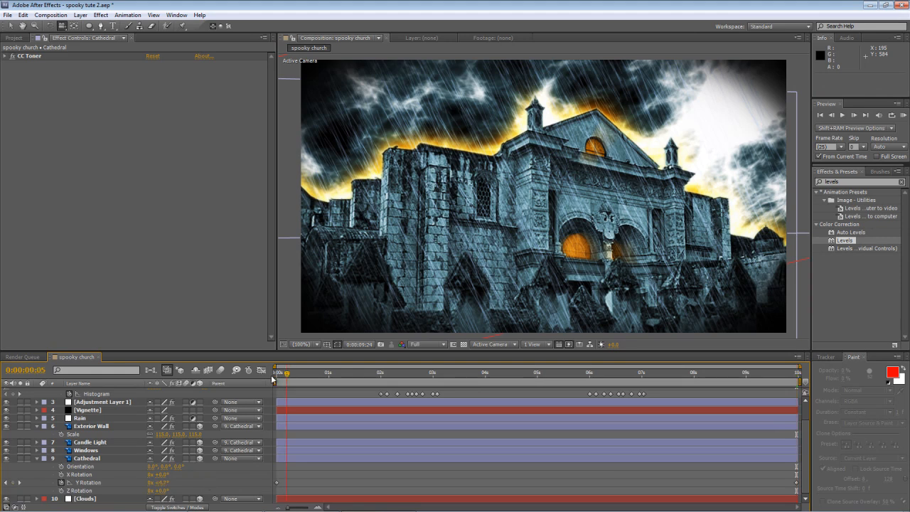
- Scrub through the timeline to preview the rotation amid the lightning flashes
drag(286, 372, 382, 372)
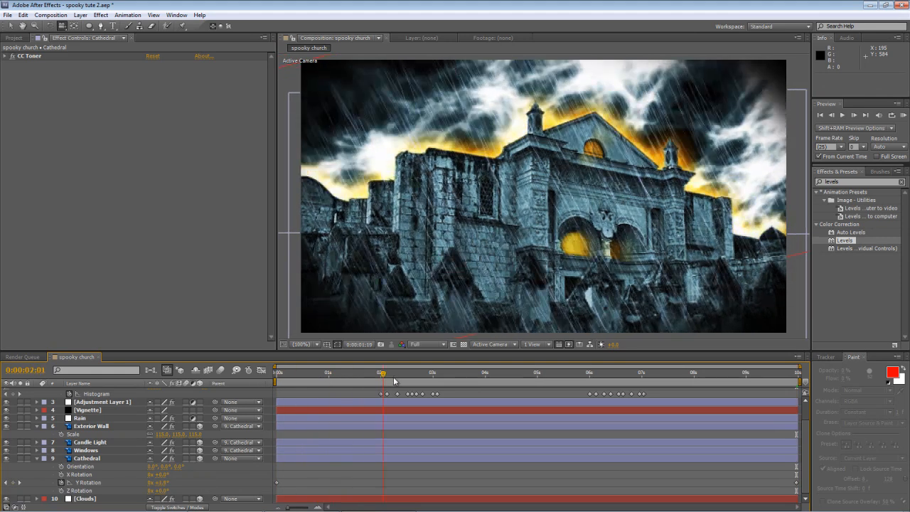
click(589, 373)
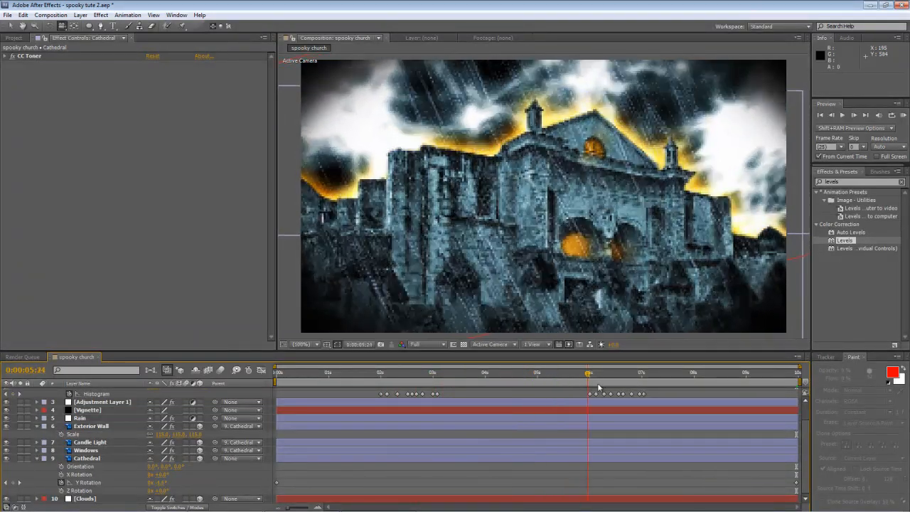
click(751, 373)
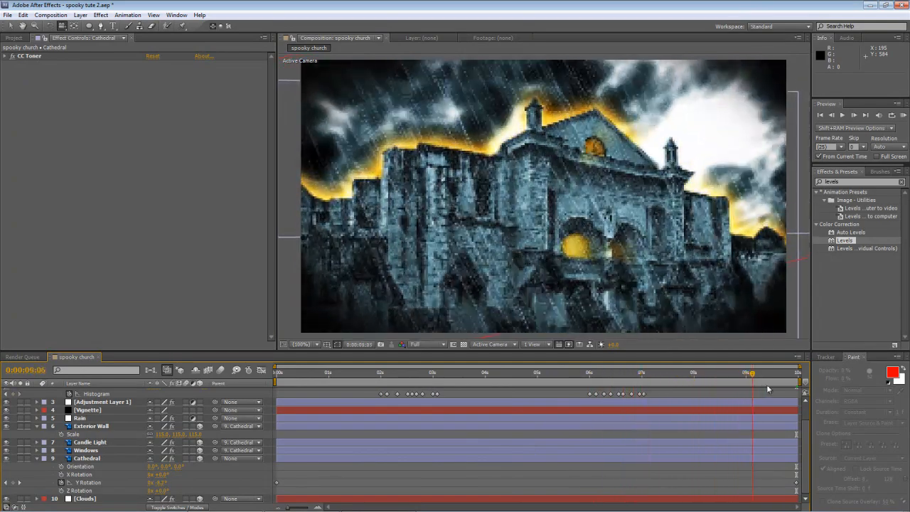
click(634, 373)
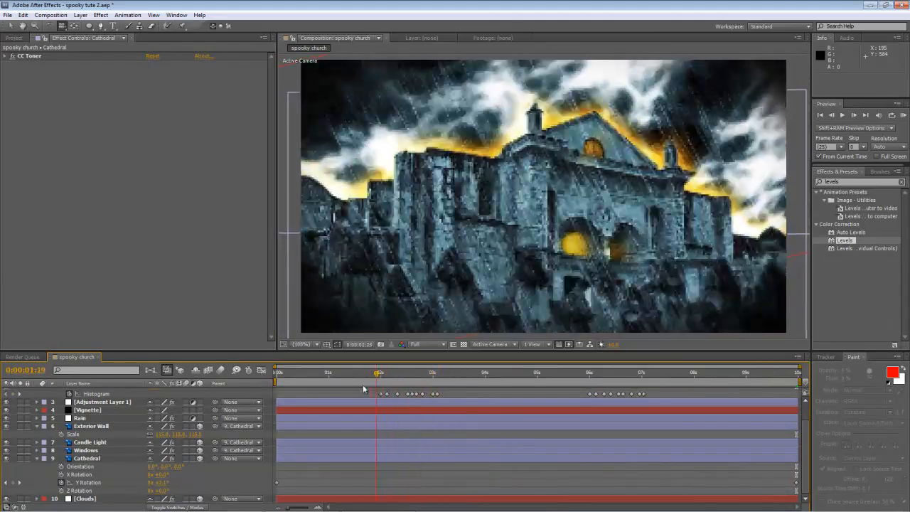
drag(377, 372, 384, 373)
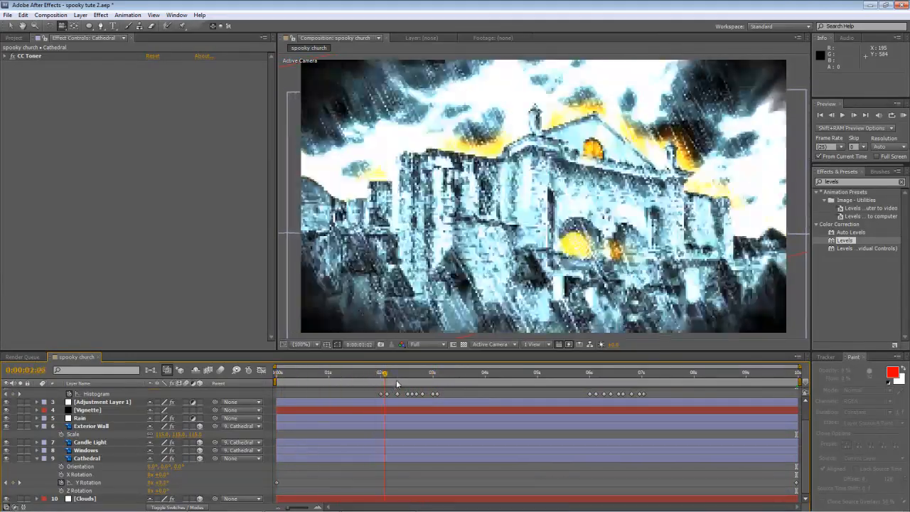
click(680, 373)
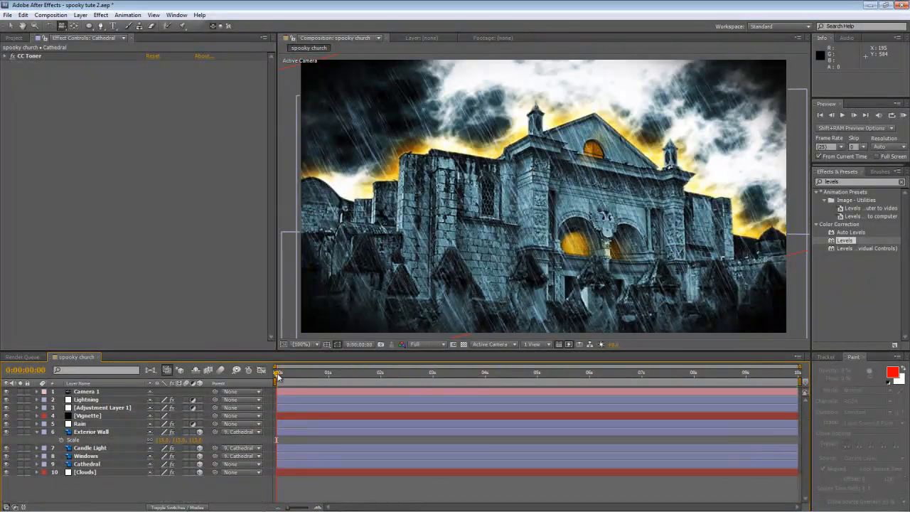
mouse_move(276, 377)
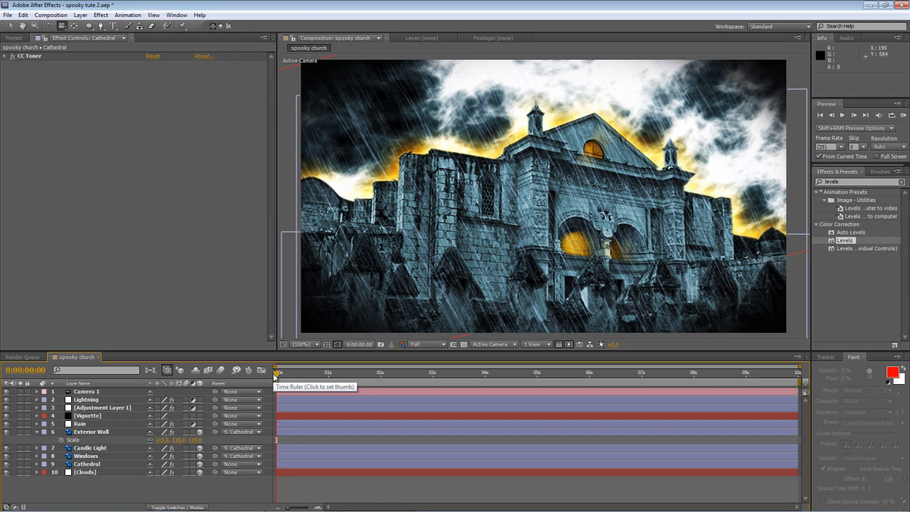
mouse_move(176, 489)
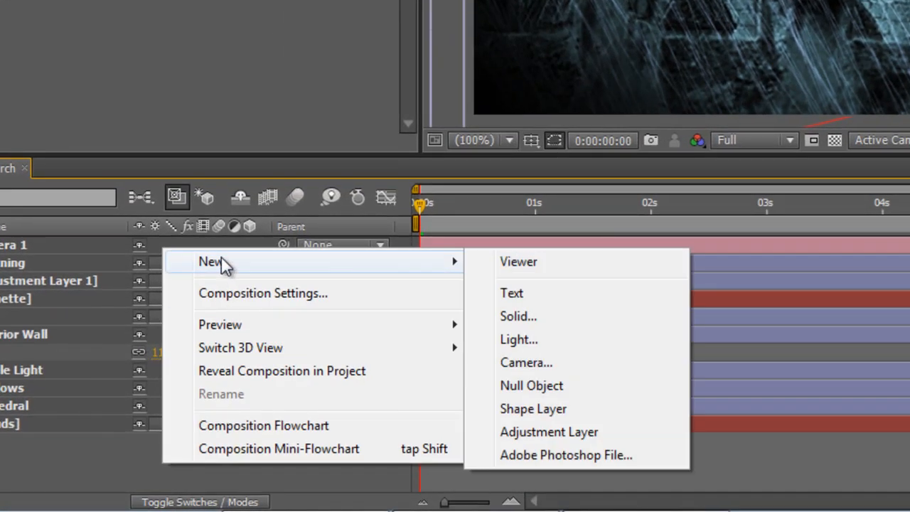
- Create a comp-sized black solid via New > Solid with default settings
click(518, 316)
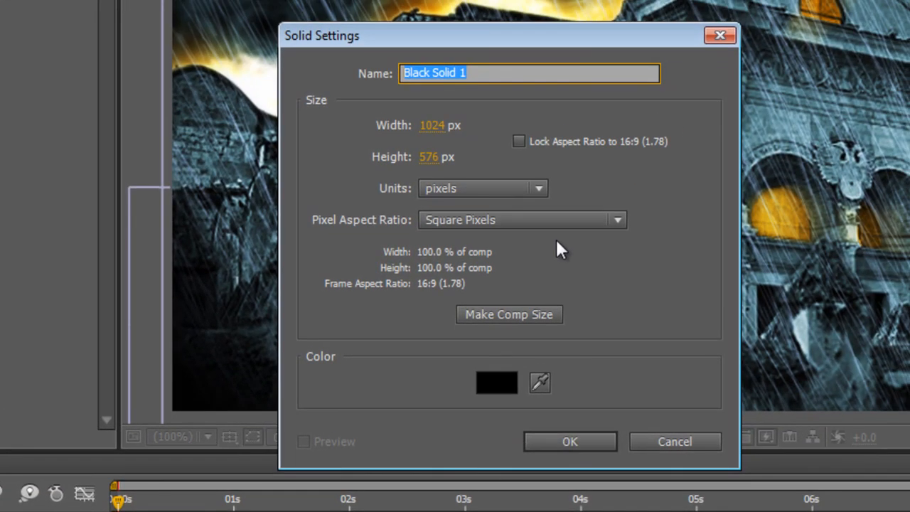
click(569, 441)
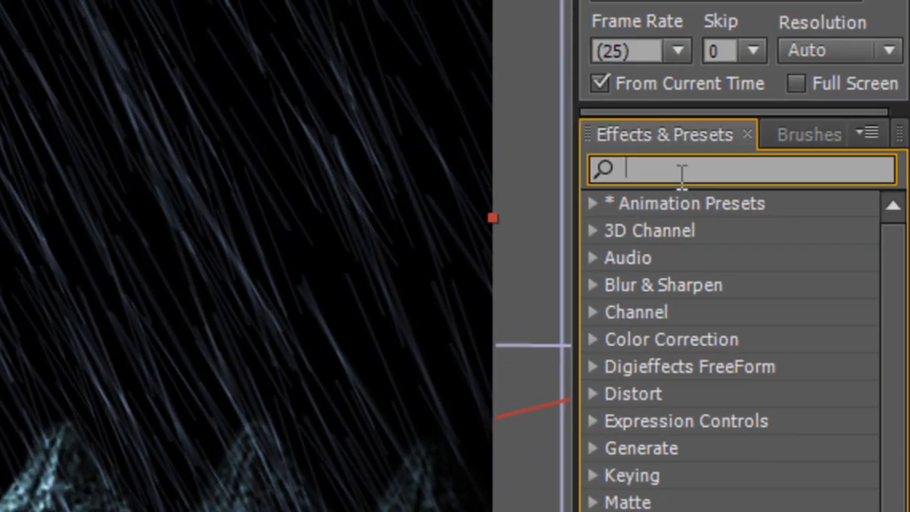
- Apply Fractal Noise found by searching 'fract' and rename the solid to Fog
text(fract)
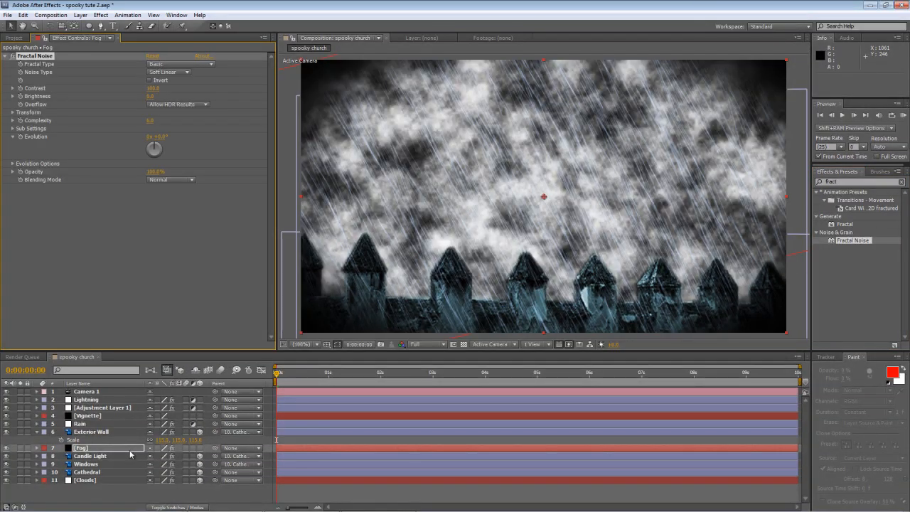
click(81, 448)
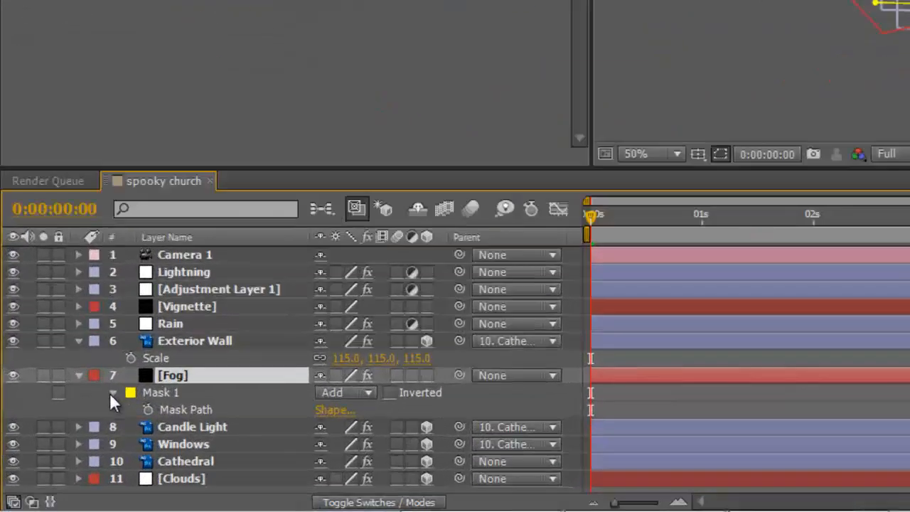
- Reveal Mask 1 on Fog and scrub Mask Feather up to 45 pixels
click(112, 393)
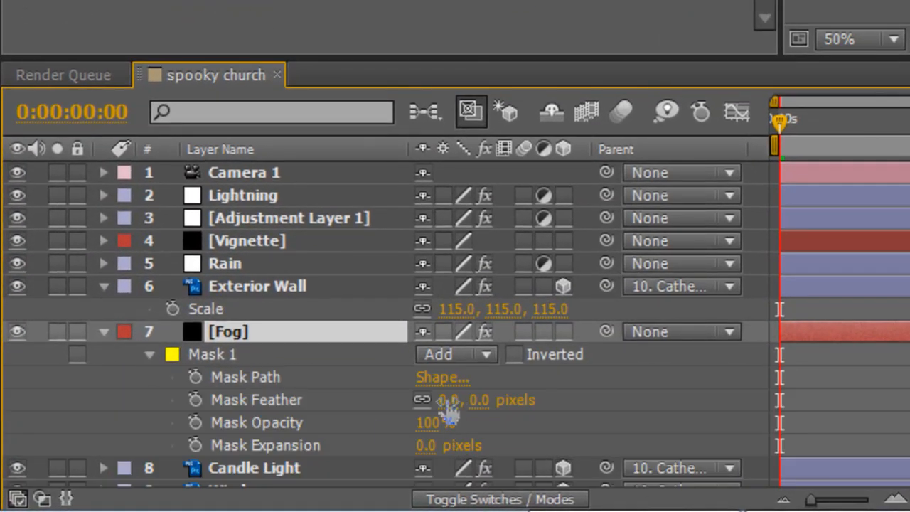
drag(452, 400, 507, 400)
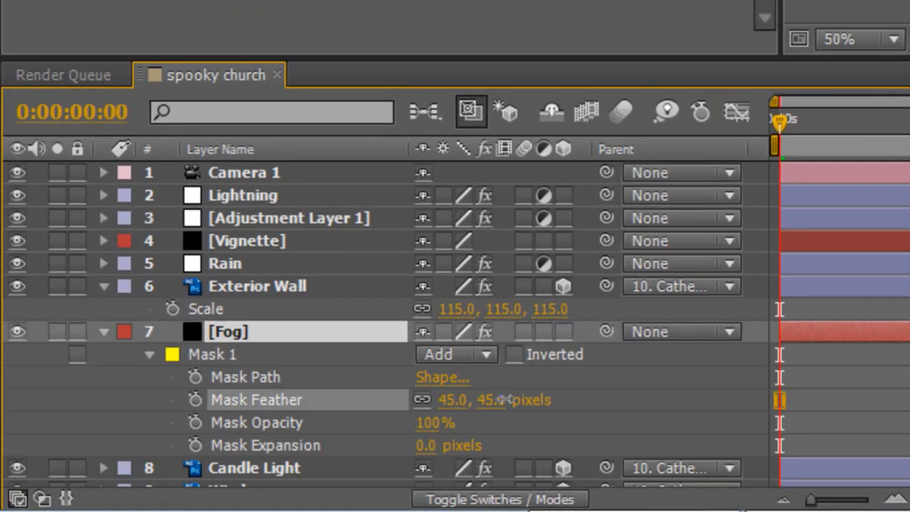
drag(462, 400, 512, 400)
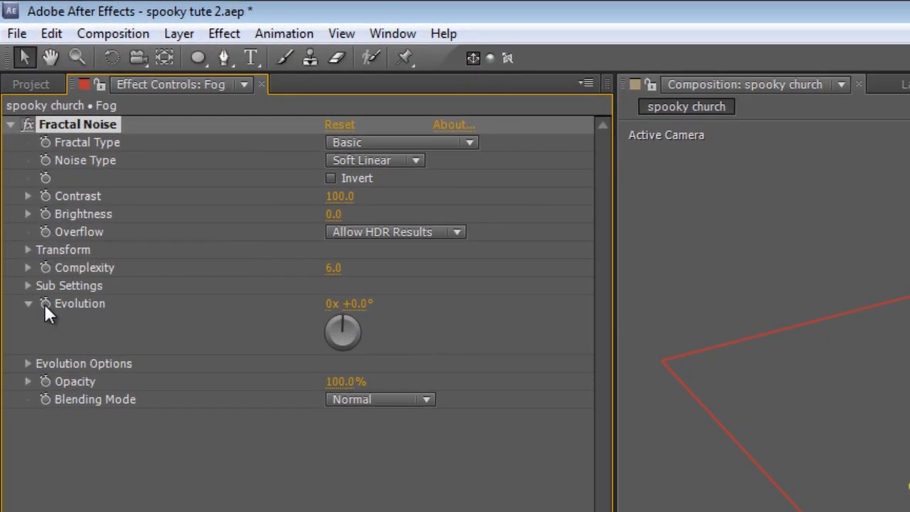
- Enable keyframing on Fractal Noise Evolution and on Offset Turbulence under Transform
click(46, 304)
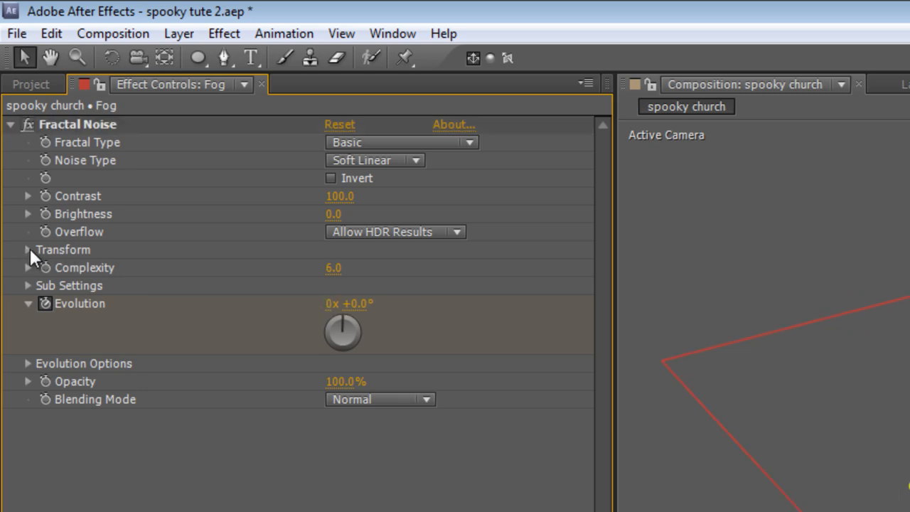
click(27, 250)
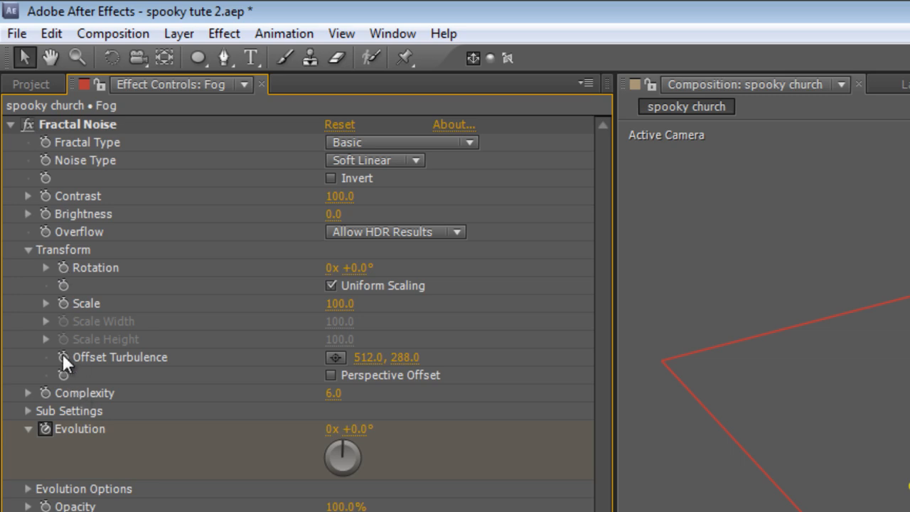
click(46, 303)
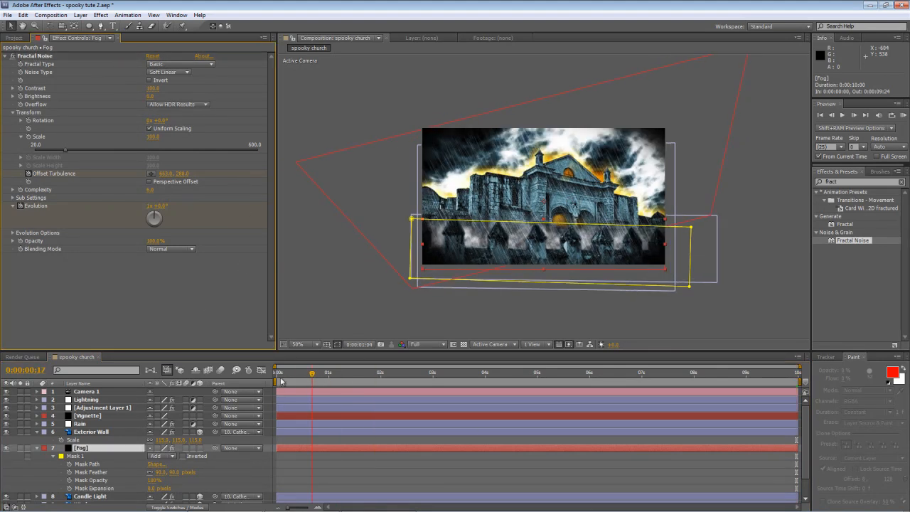
- Scrub the time ruler back and forth to preview the fog drifting over the church
click(509, 373)
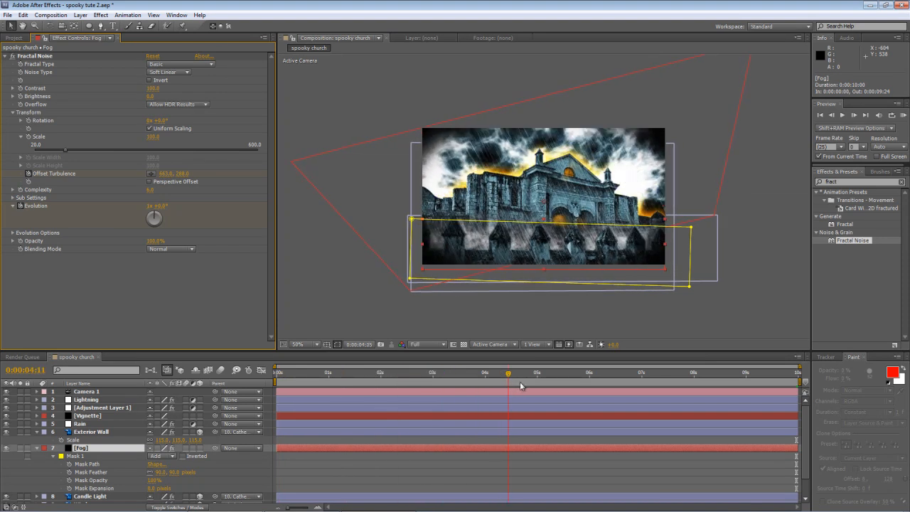
click(729, 372)
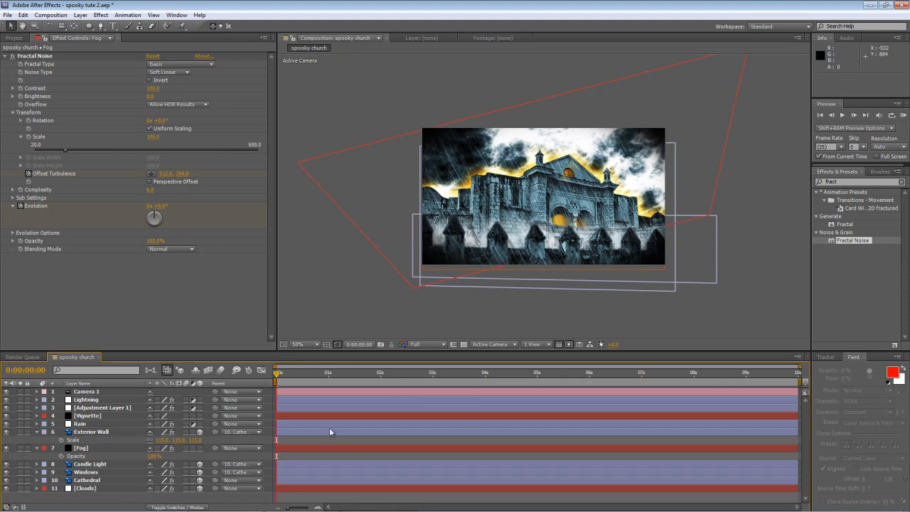
click(324, 373)
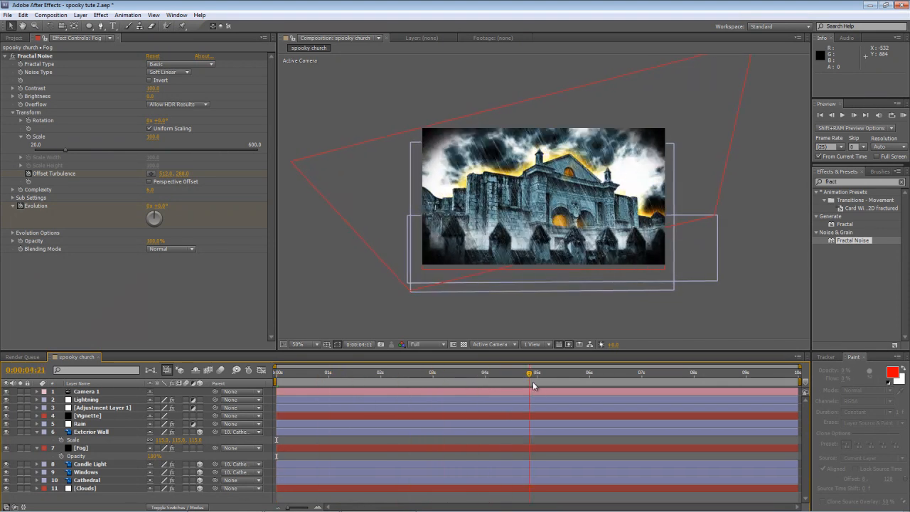
click(710, 373)
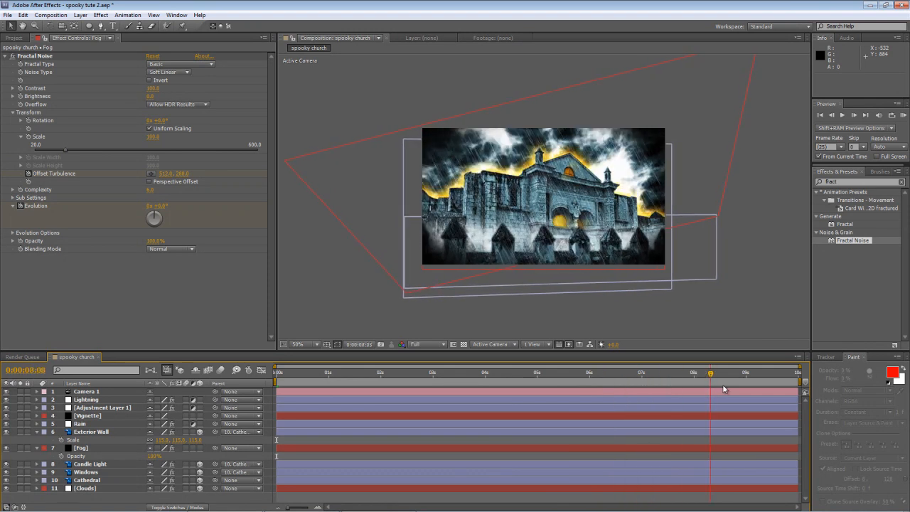